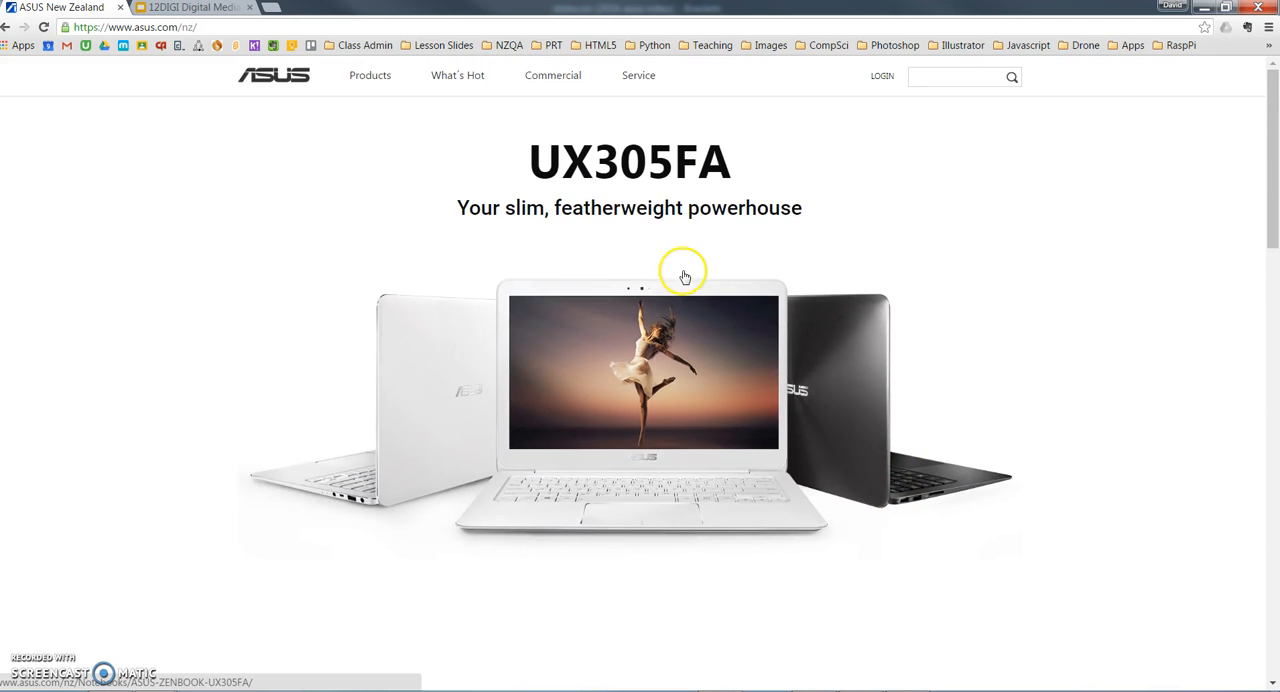
- Scroll down the asus.com page in Chrome before returning to styles.css
{"action": "scroll", "scroll_direction": "down", "scroll_amount": 3}
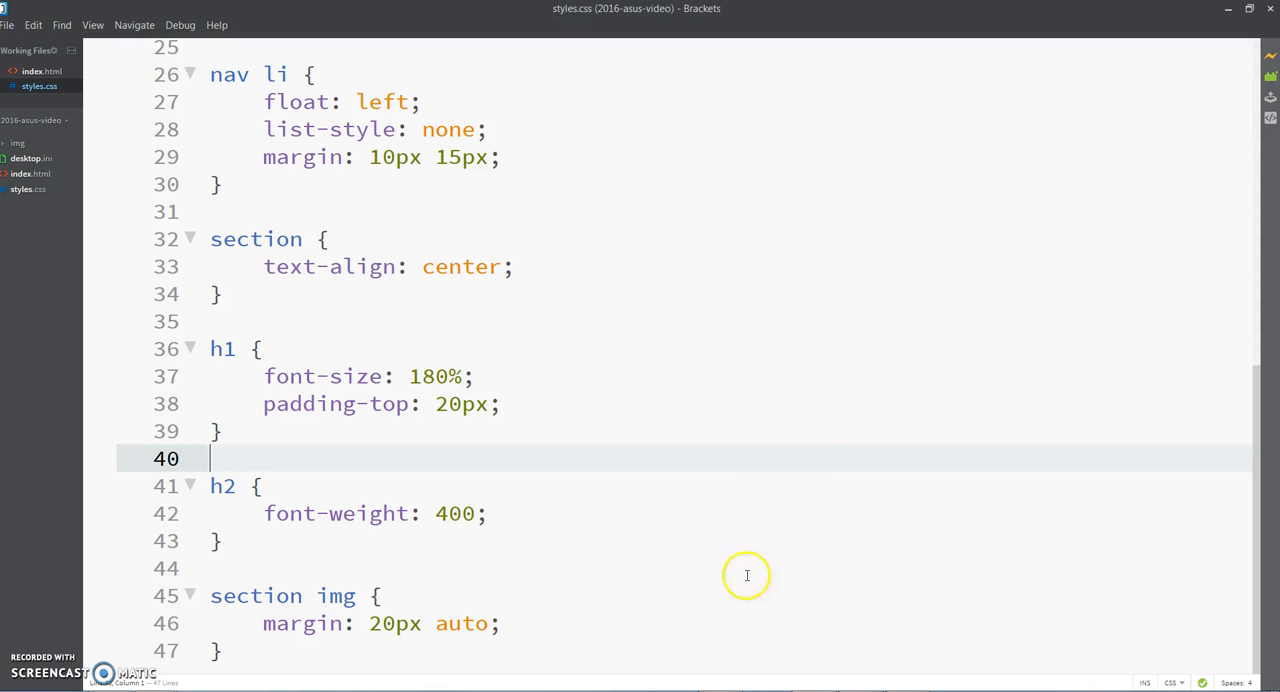
- In index.html, add <section class="z170"> below the UX section with a new line for its heading
{"action": "left_click", "coordinate": [44, 71]}
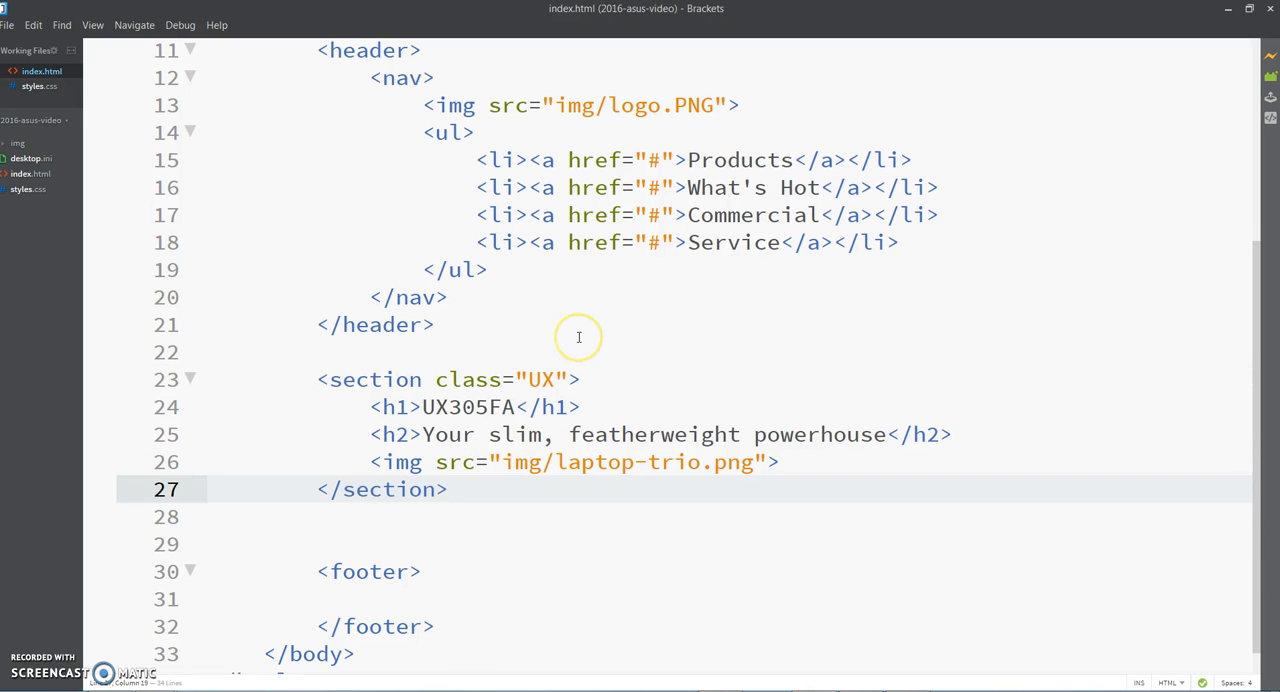
{"action": "type", "text": "<sectio"}
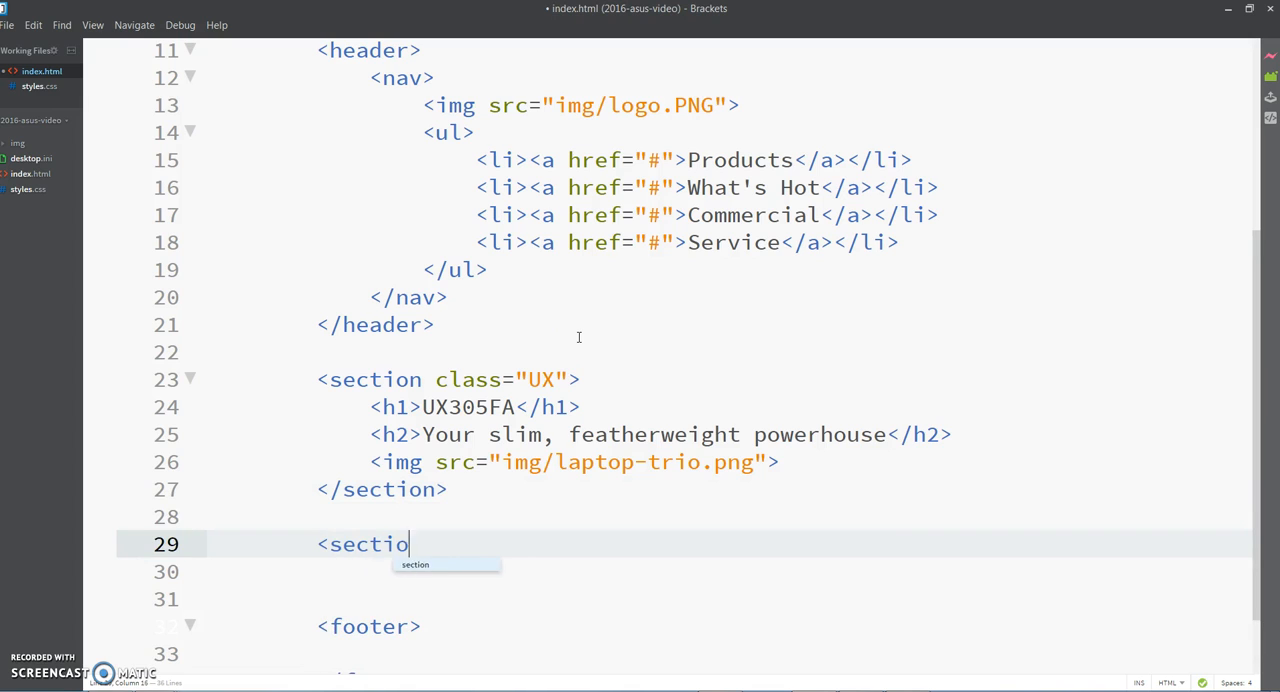
{"action": "type", "text": "n"}
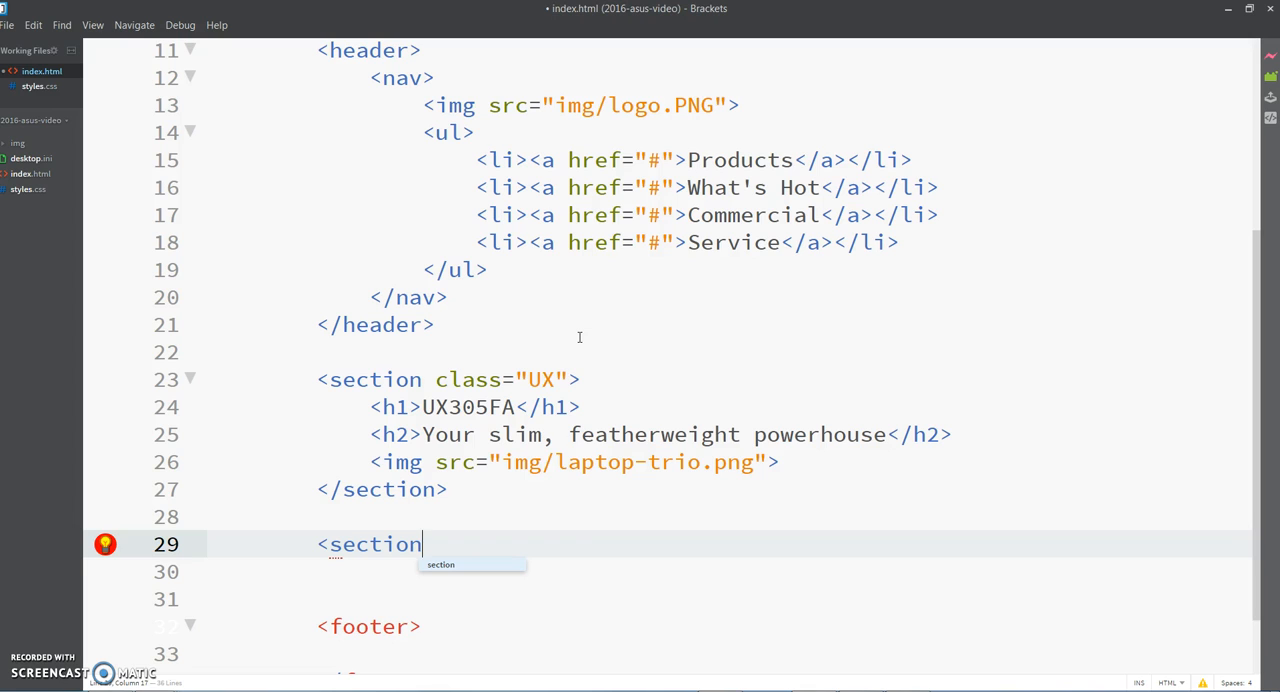
{"action": "type", "text": "class"}
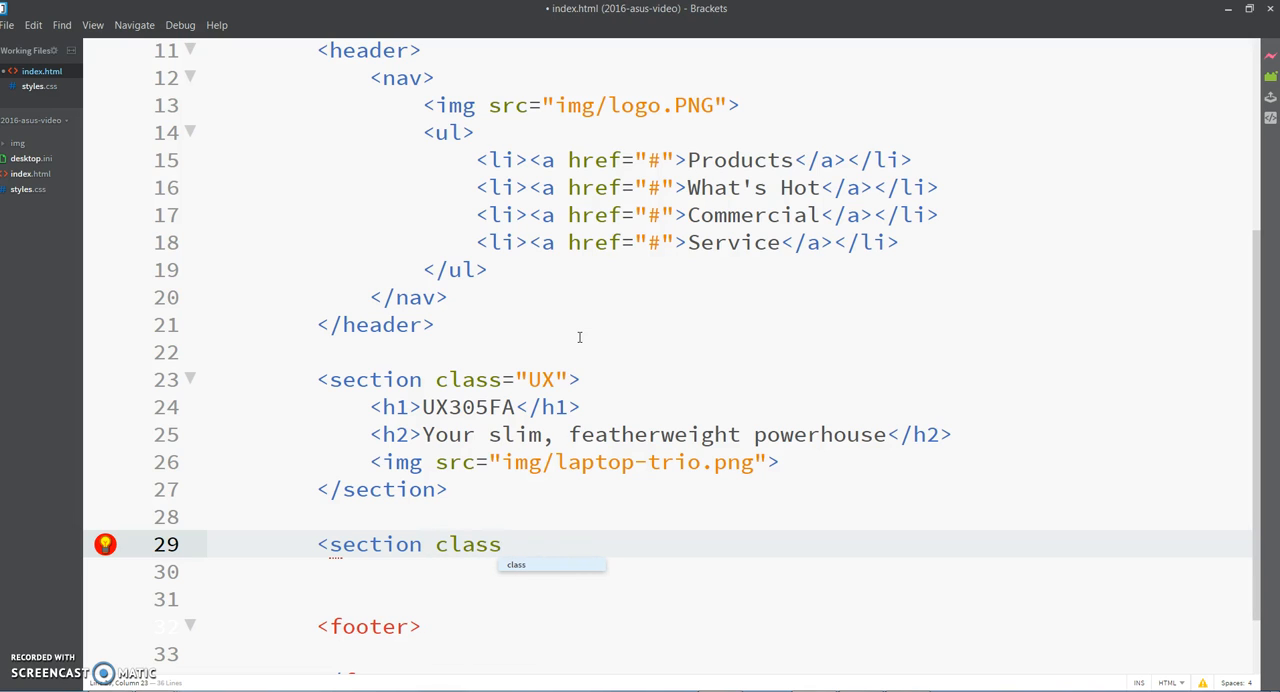
{"action": "type", "text": "="}
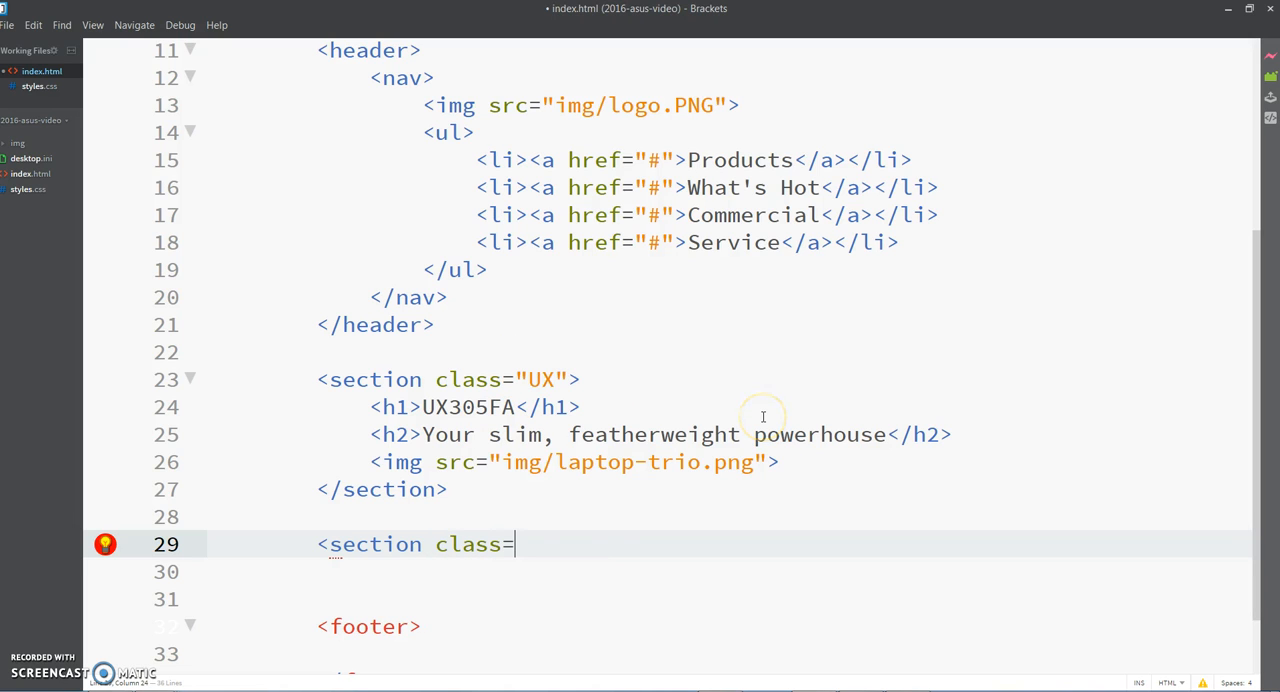
{"action": "type", "text": "\"\""}
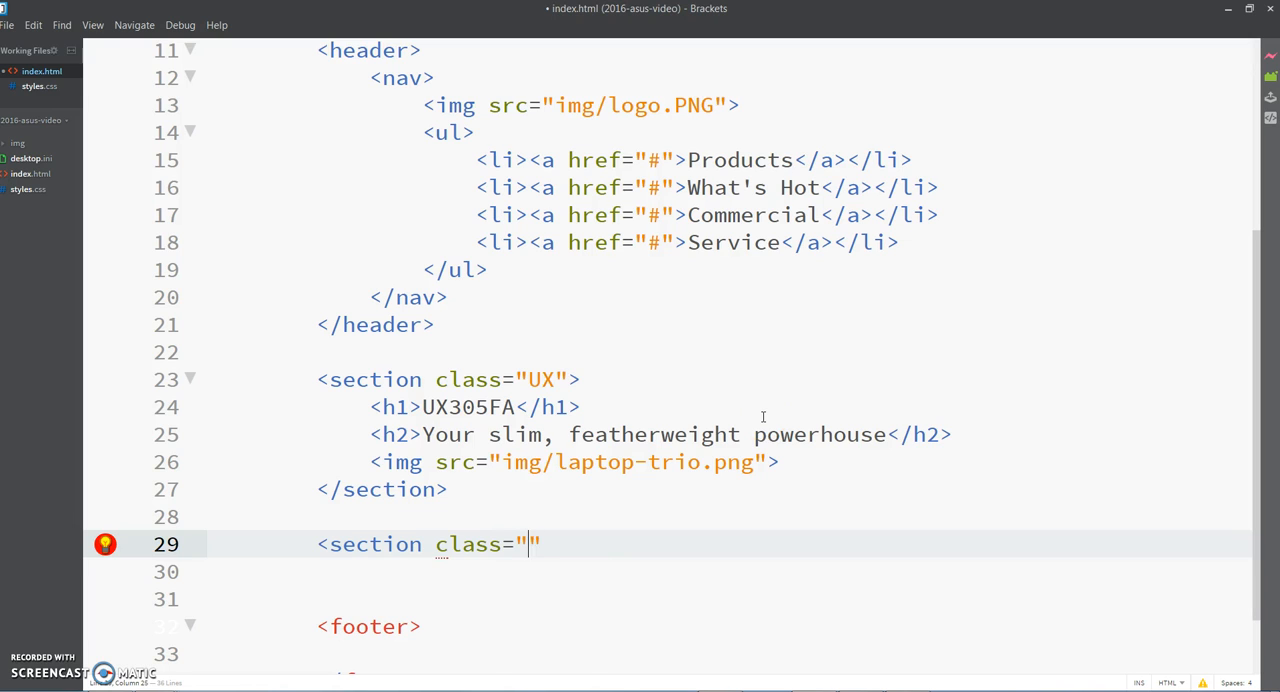
{"action": "type", "text": "z170"}
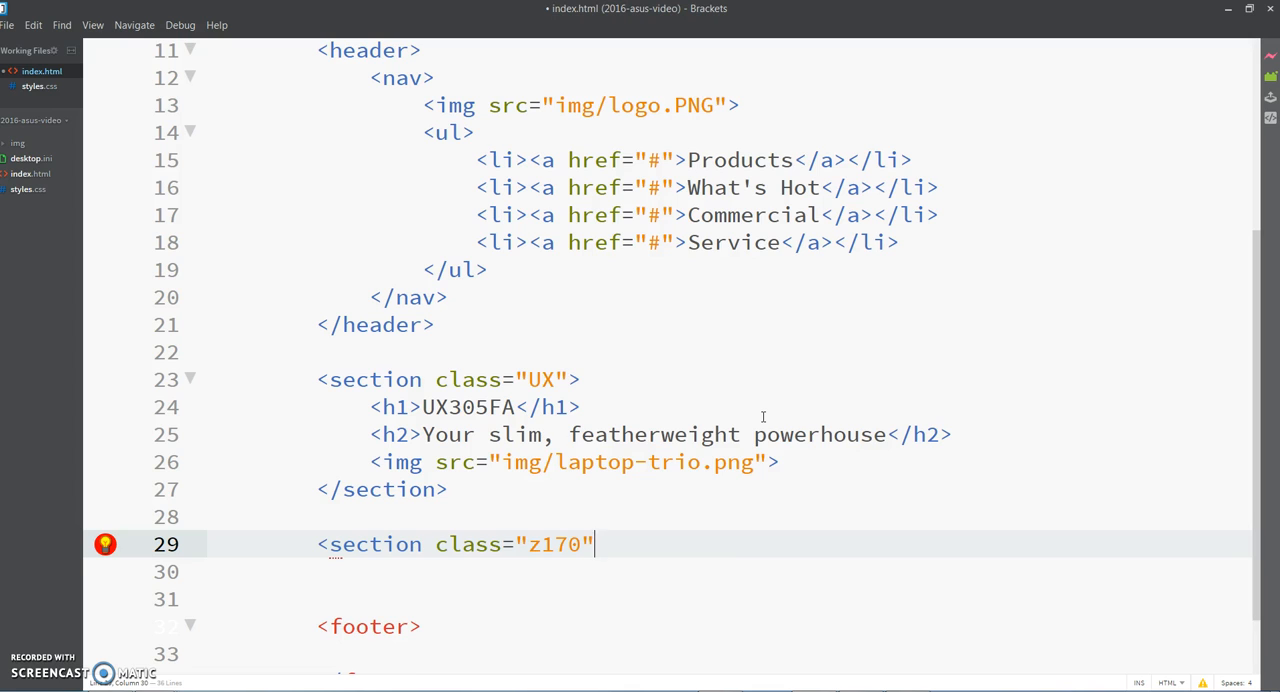
{"action": "type", "text": "></section>"}
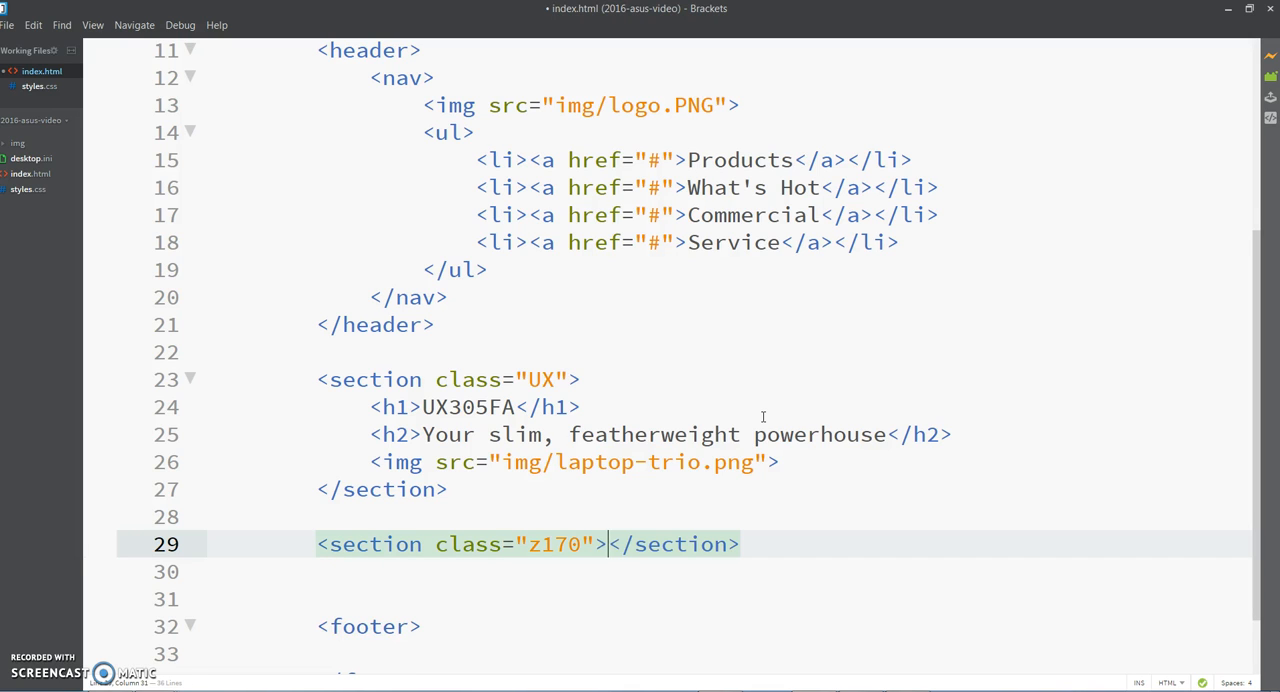
{"action": "key", "text": "Enter"}
{"action": "type", "text": "<h1></h1>"}
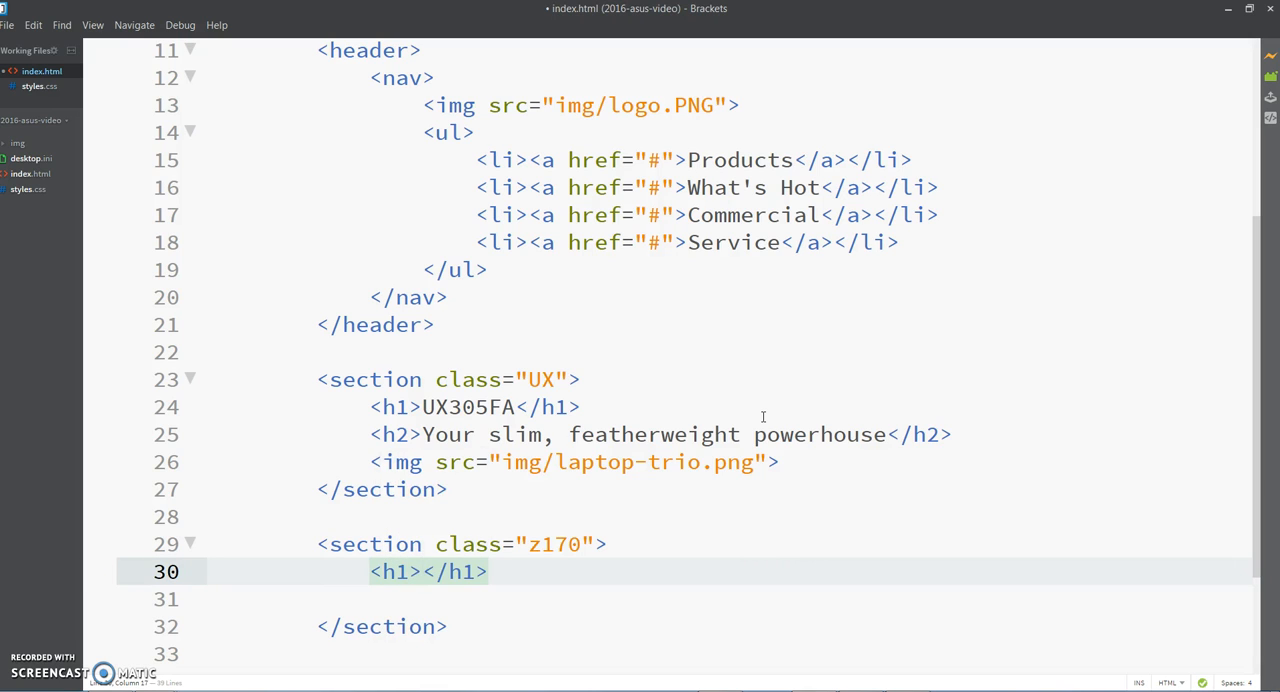
- Write h1 'Z170 SERIES' and h2 'Breakthough. Easy to use. Stable. Trusted', then begin an img tag
{"action": "type", "text": "Z170 SERIES"}
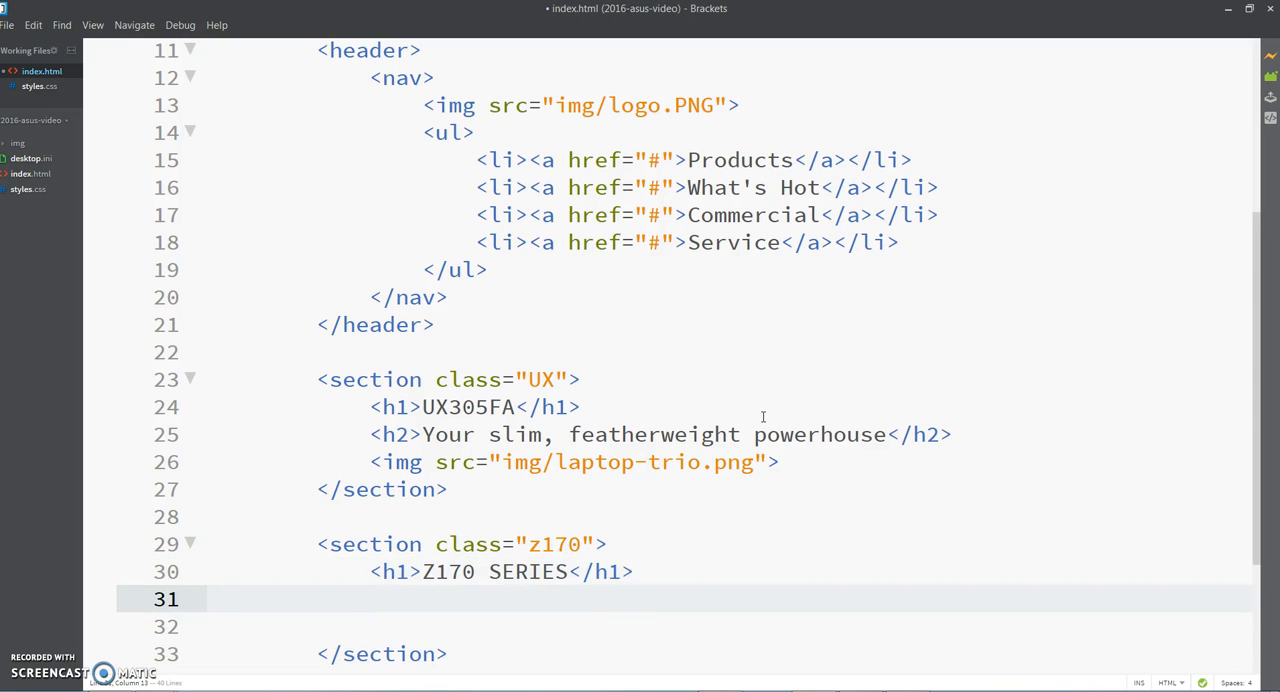
{"action": "type", "text": "<h2"}
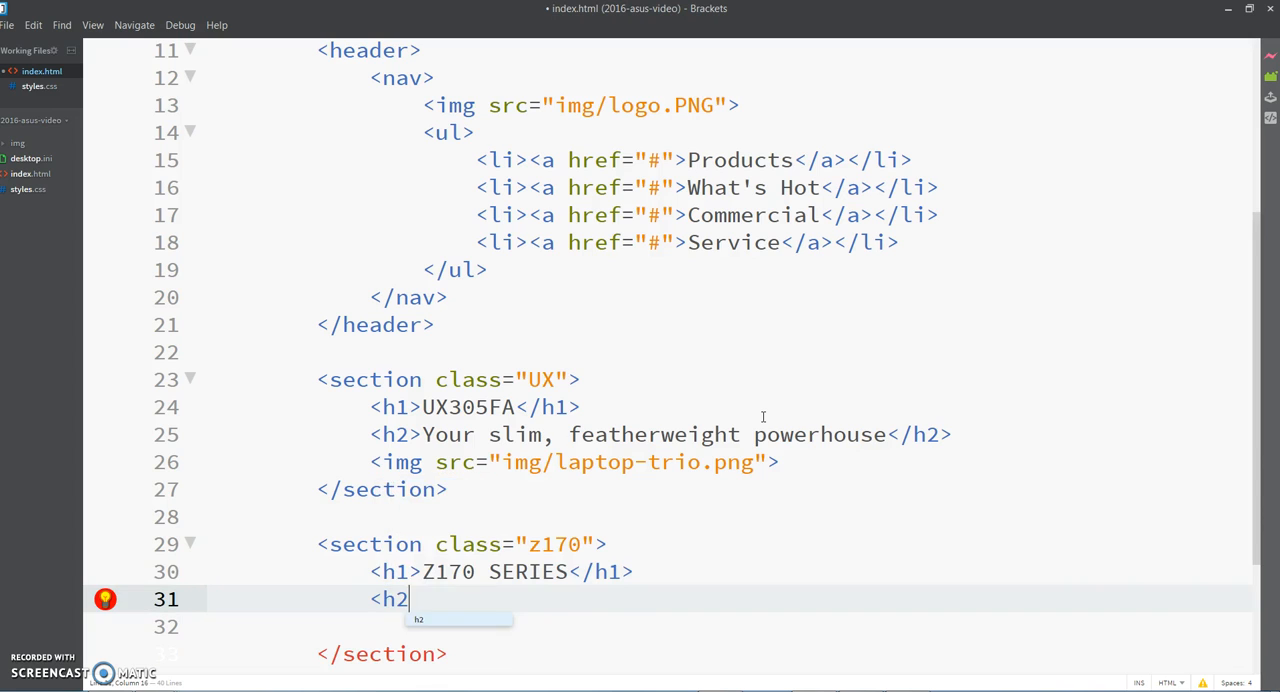
{"action": "type", "text": ">B</h2>"}
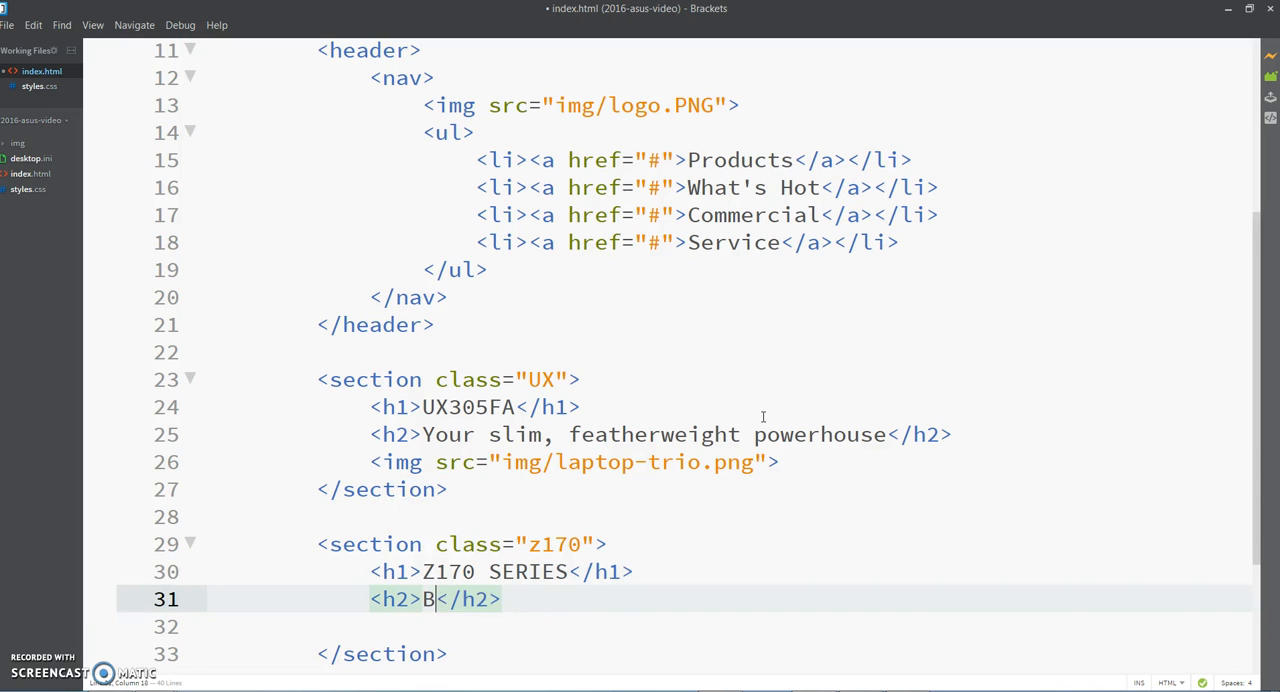
{"action": "type", "text": "reakthough"}
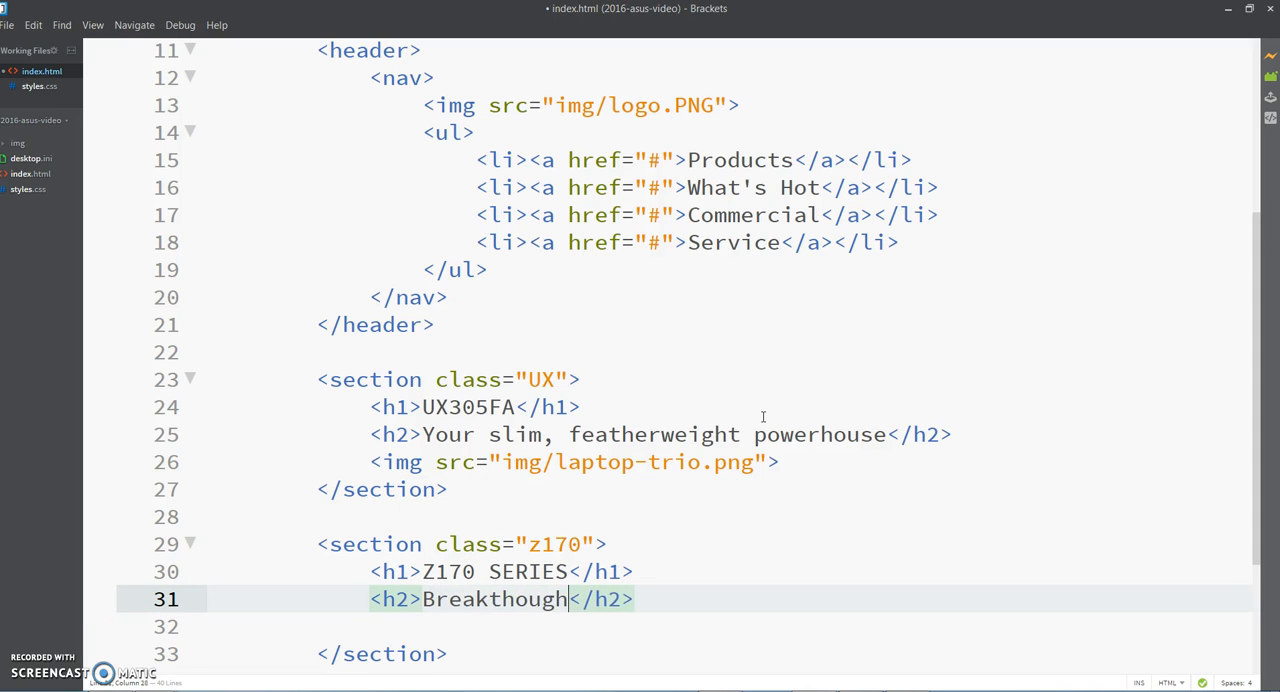
{"action": "type", "text": ". Easy to use. Stable. Trust"}
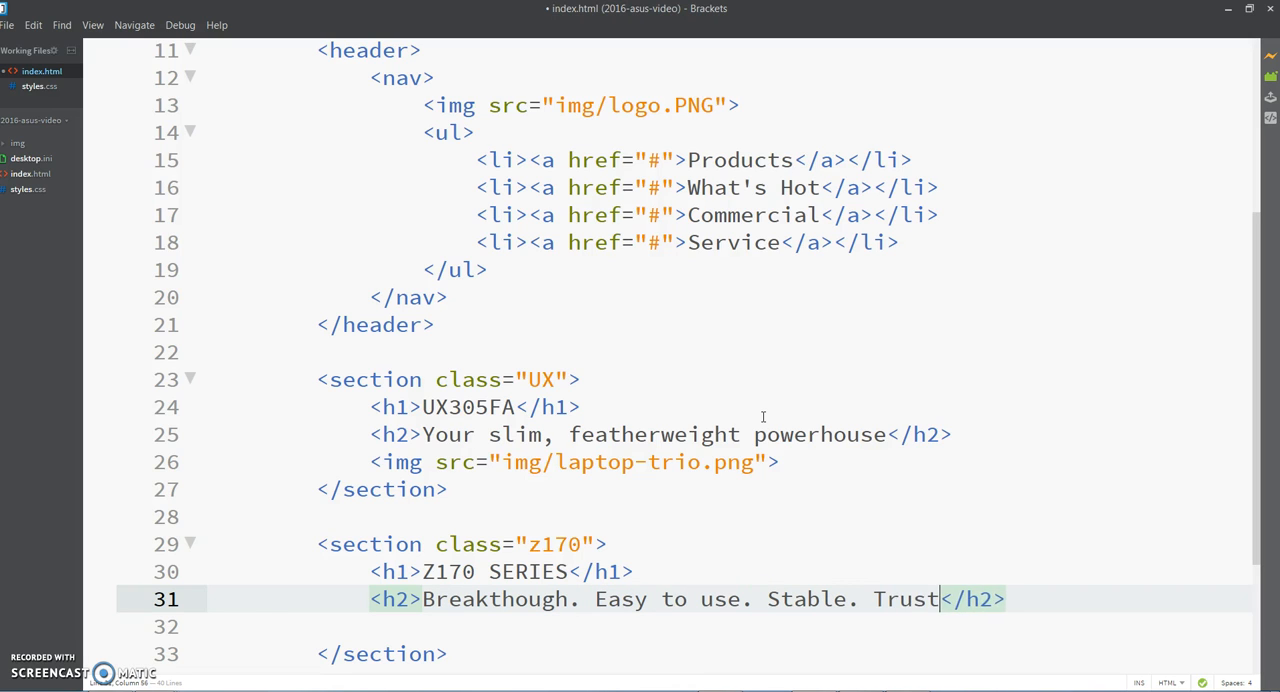
{"action": "type", "text": "ed"}
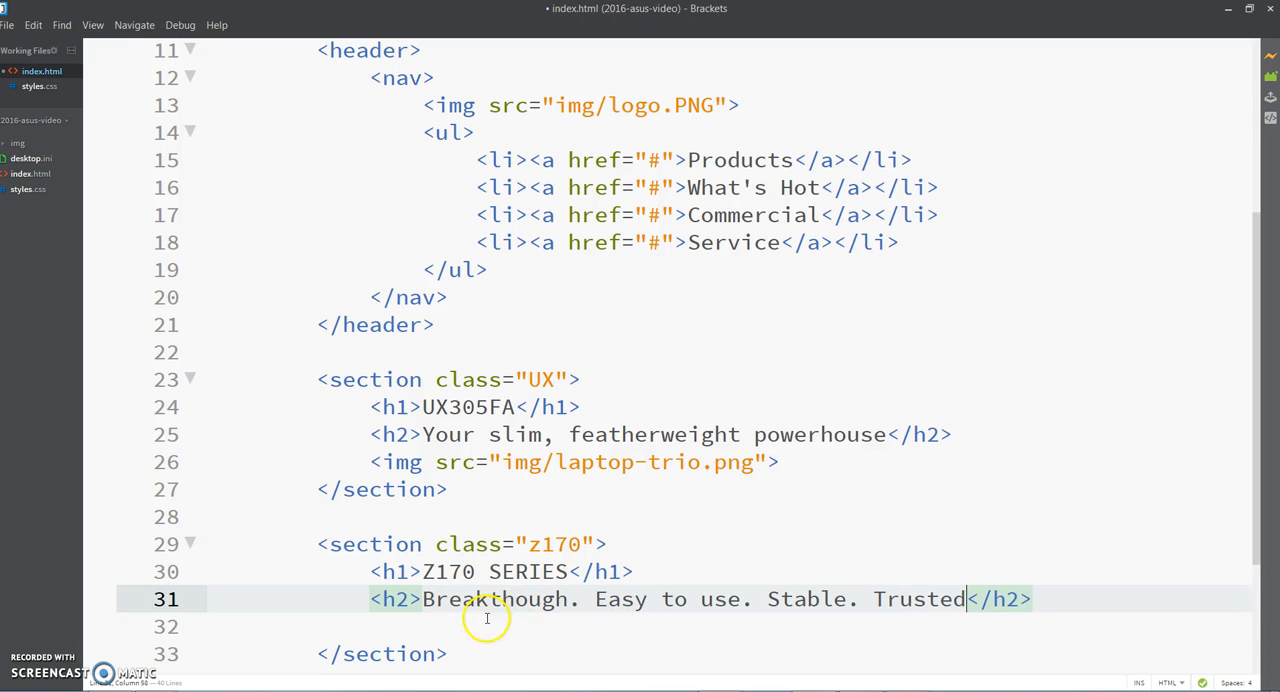
{"action": "type", "text": "<img src="}
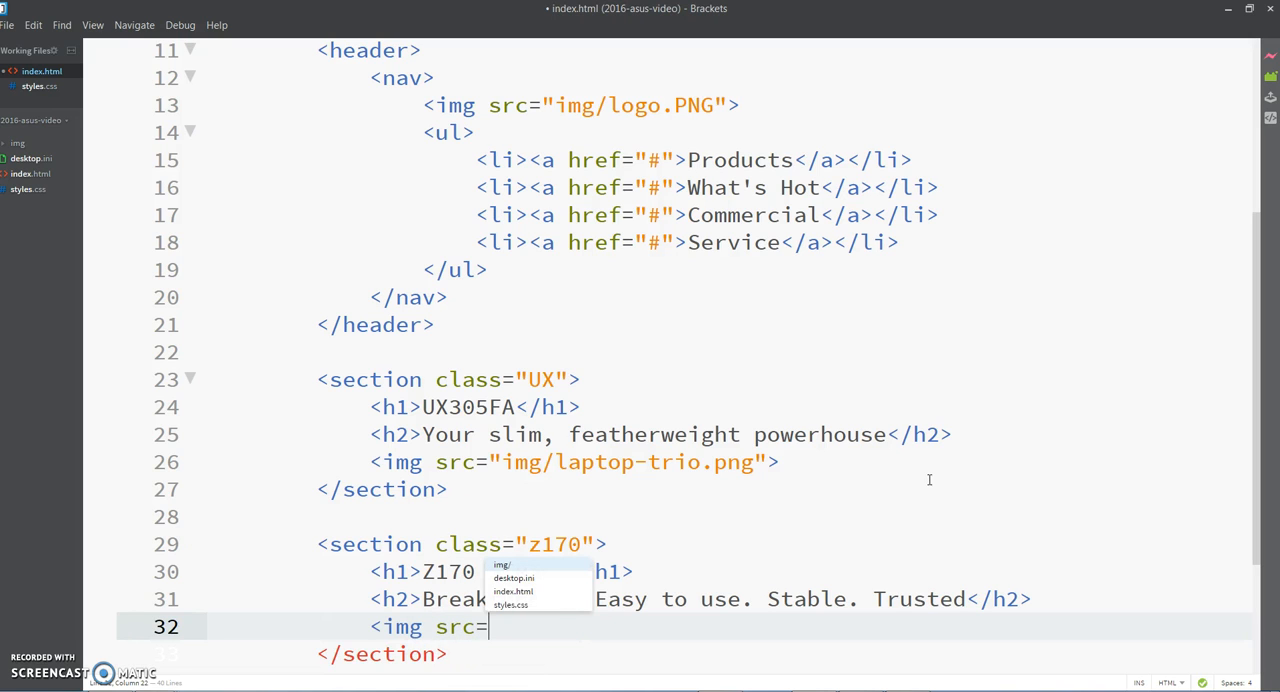
- Point the img src at img/z170-deluxe.jpg from the code hint list
{"action": "type", "text": "\"img/"}
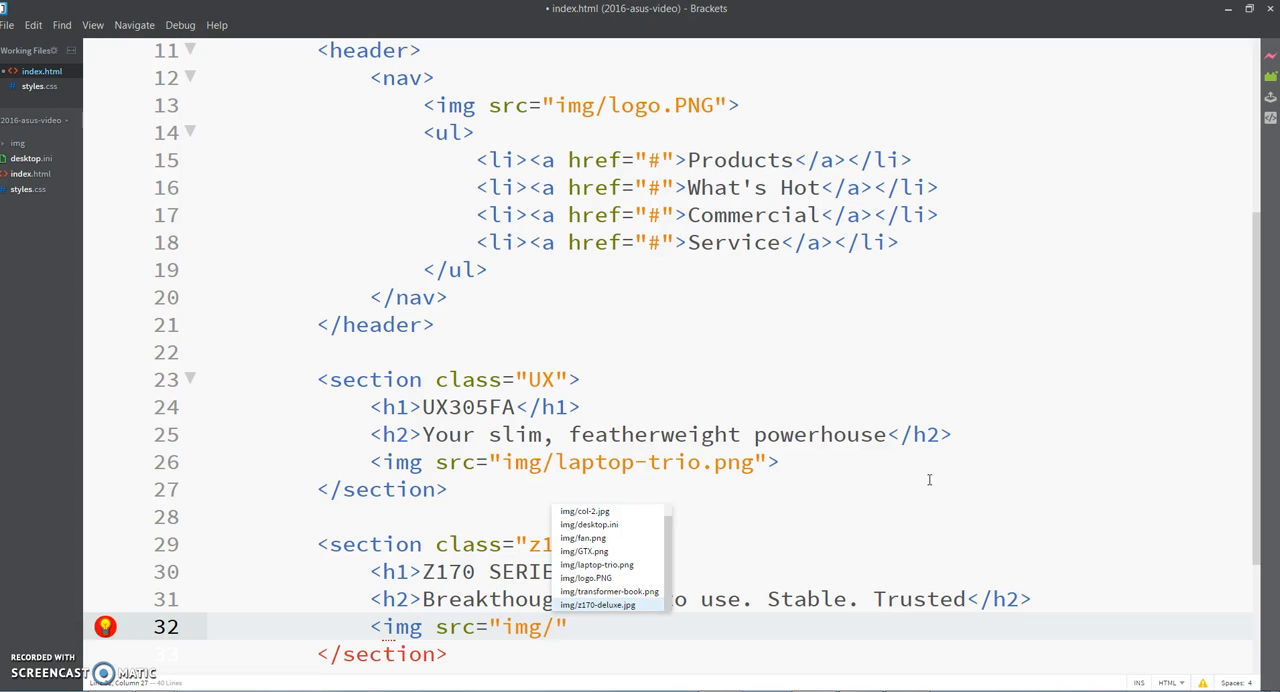
{"action": "left_click", "coordinate": [598, 604]}
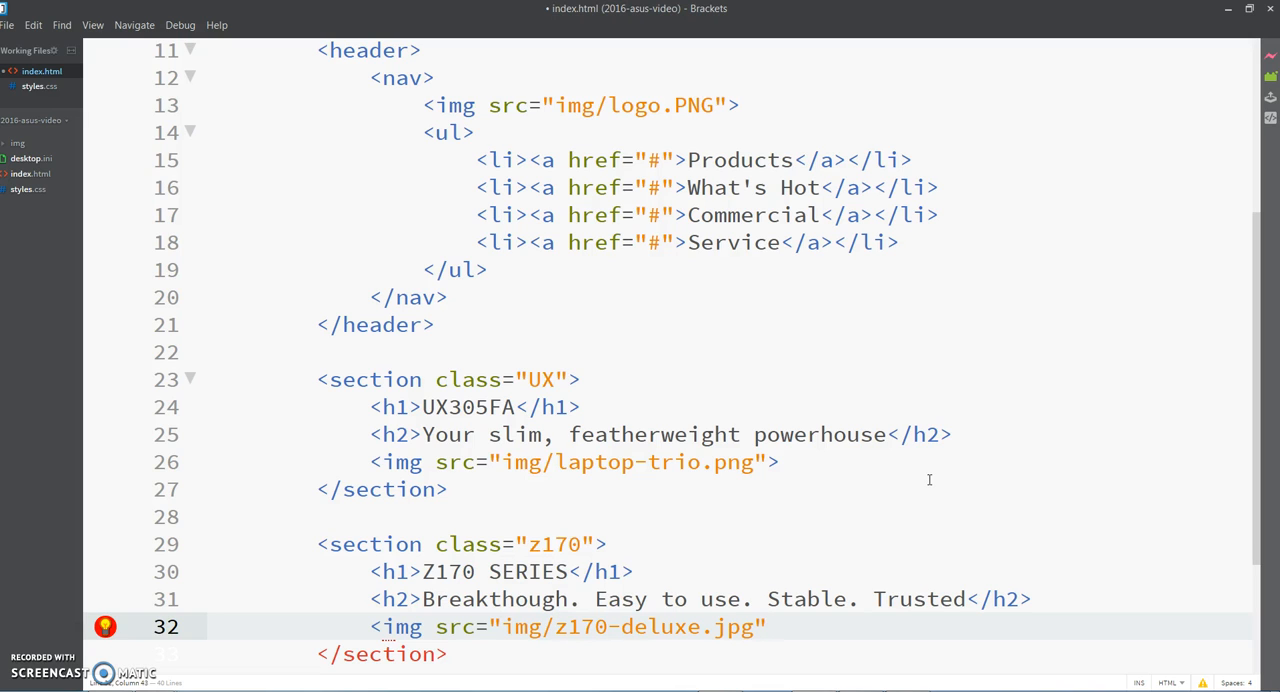
{"action": "mouse_move", "coordinate": [845, 353]}
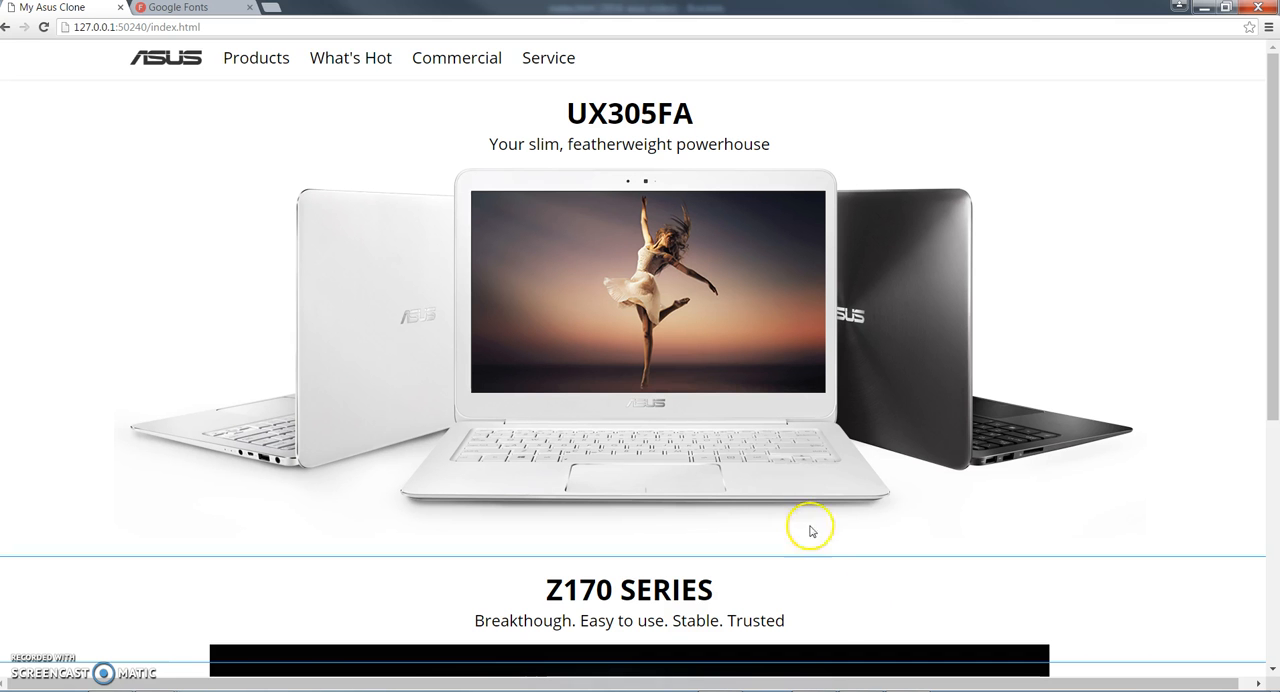
{"action": "scroll", "scroll_direction": "down", "scroll_amount": 3}
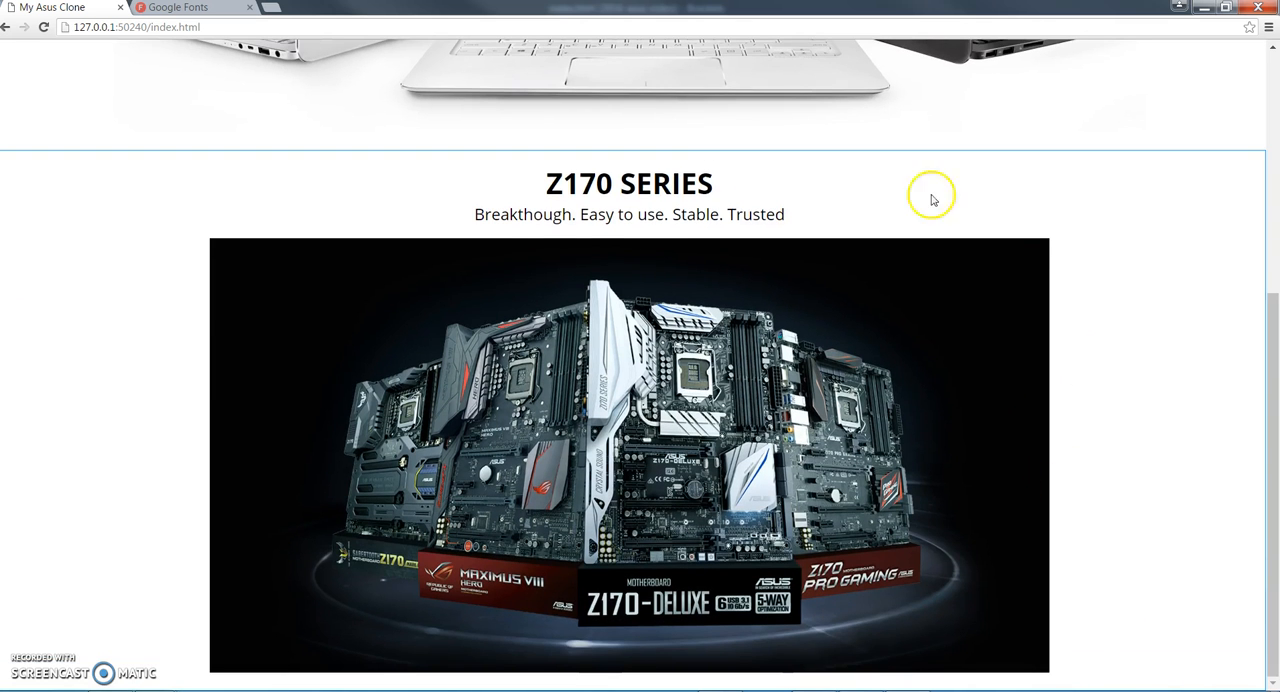
{"action": "mouse_move", "coordinate": [212, 270]}
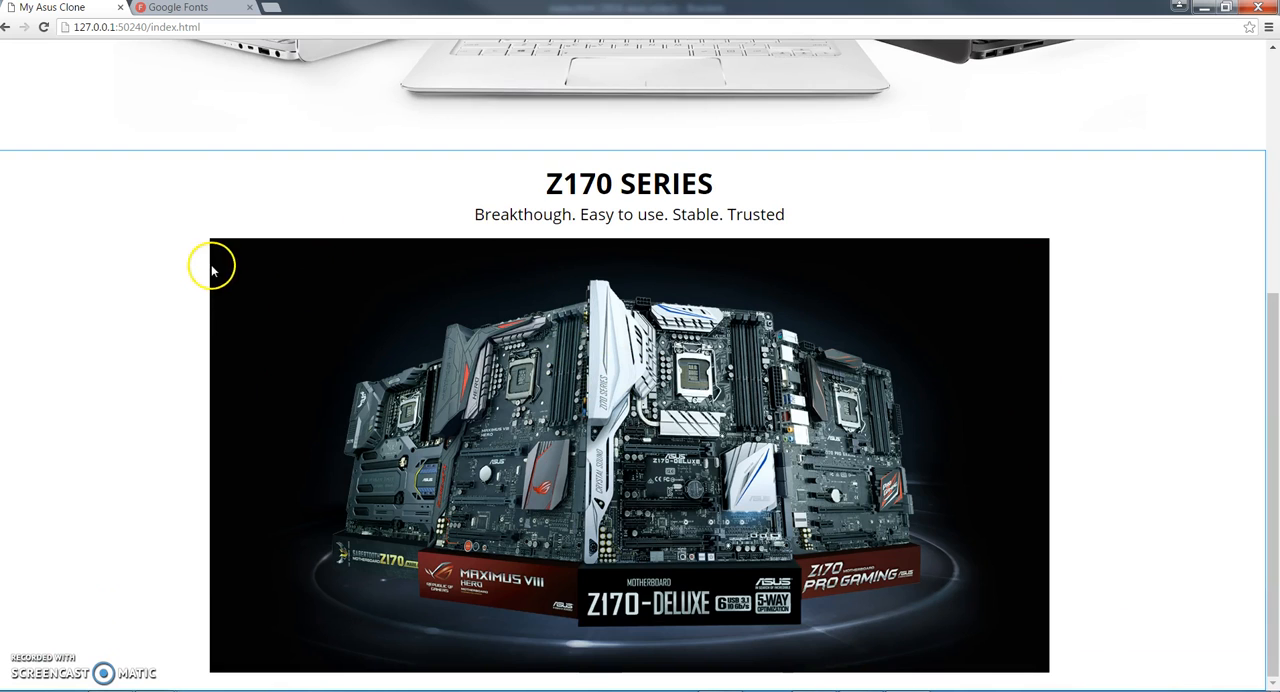
{"action": "mouse_move", "coordinate": [1016, 278]}
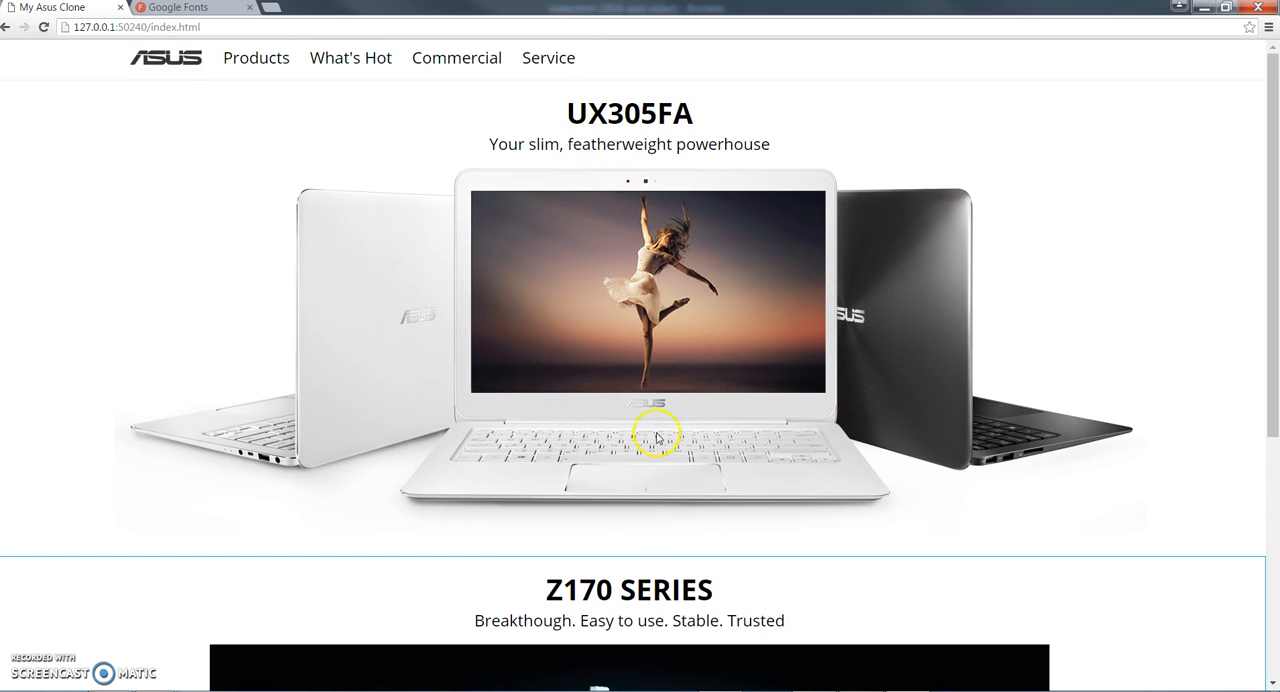
{"action": "mouse_move", "coordinate": [700, 621]}
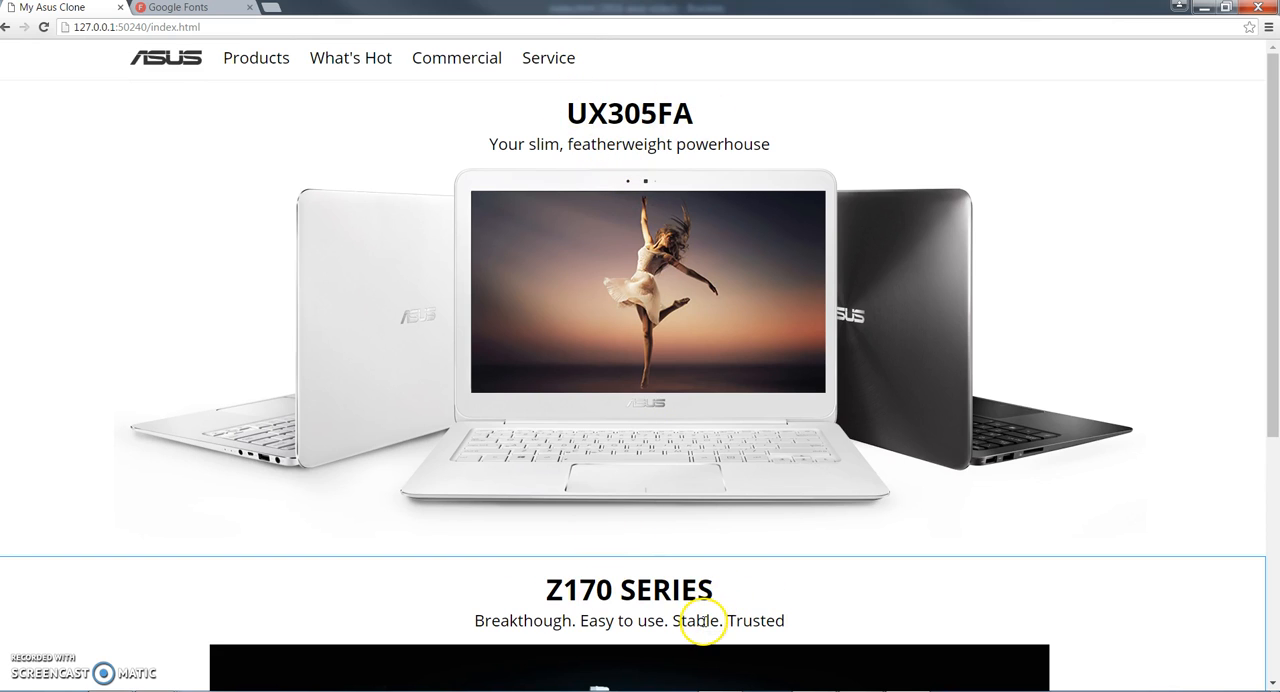
{"action": "mouse_move", "coordinate": [545, 448]}
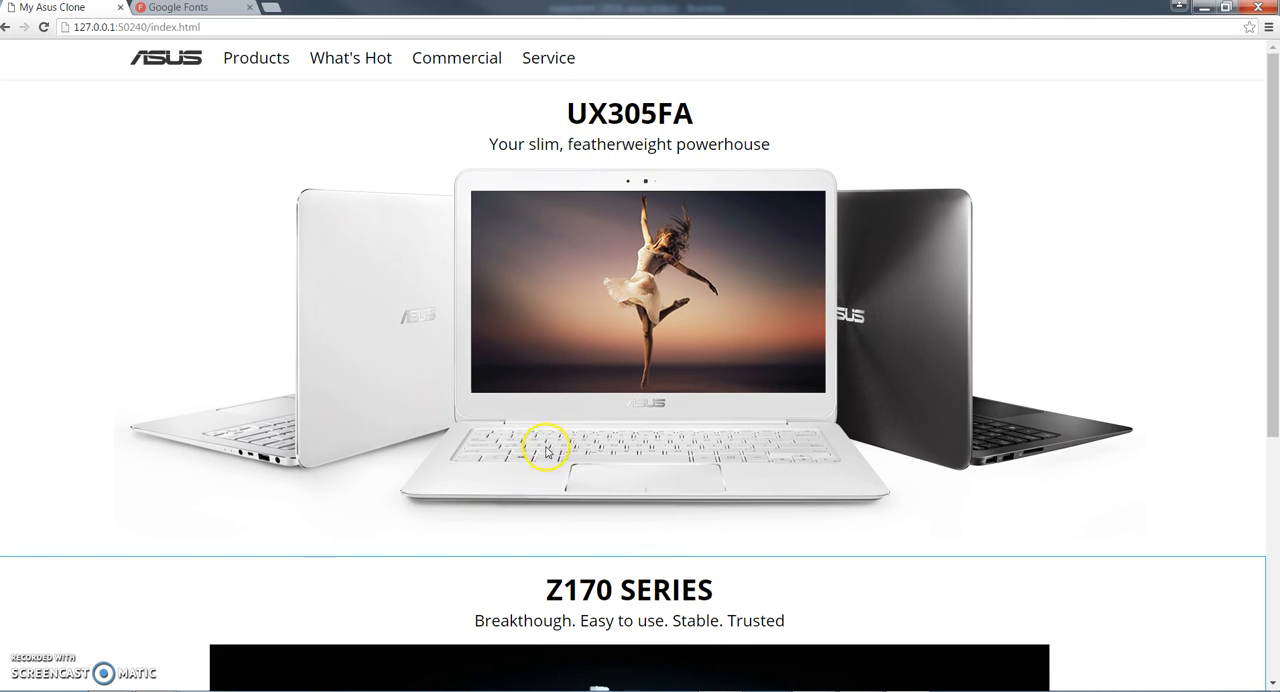
{"action": "scroll", "scroll_direction": "down", "scroll_amount": 3}
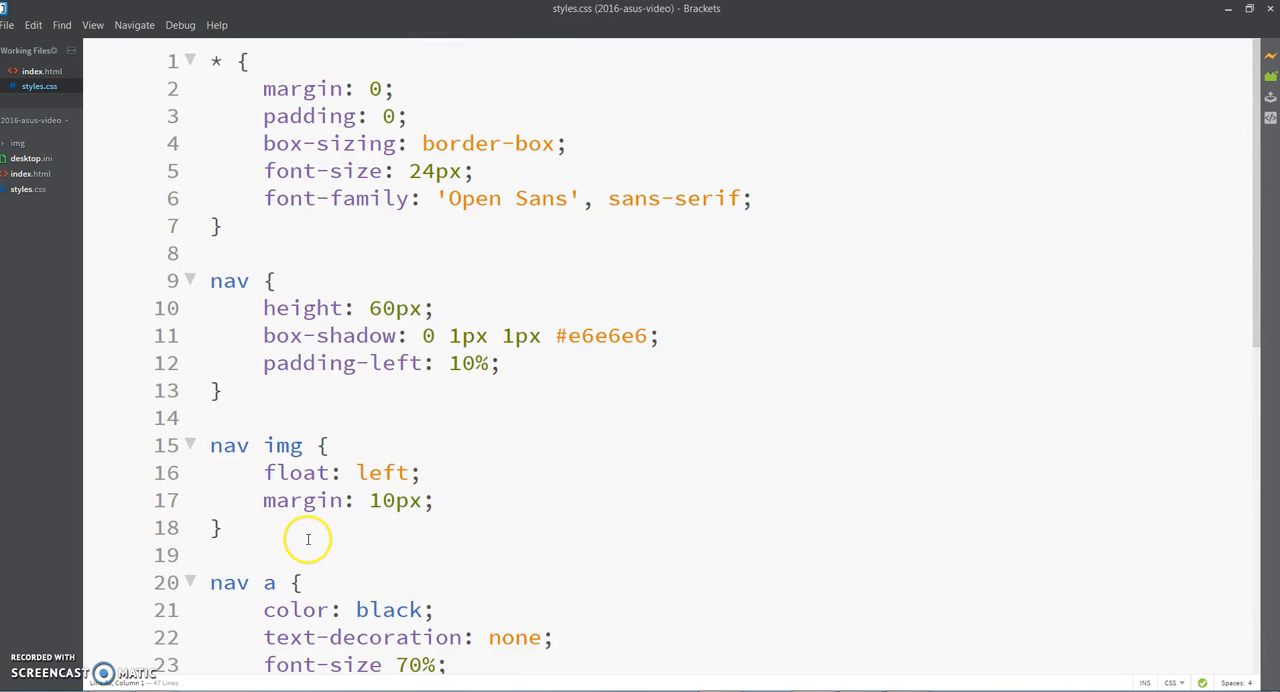
- Create a .z170 rule in styles.css with background-color: black
{"action": "scroll", "scroll_direction": "down", "scroll_amount": 3}
{"action": "type", "text": "."}
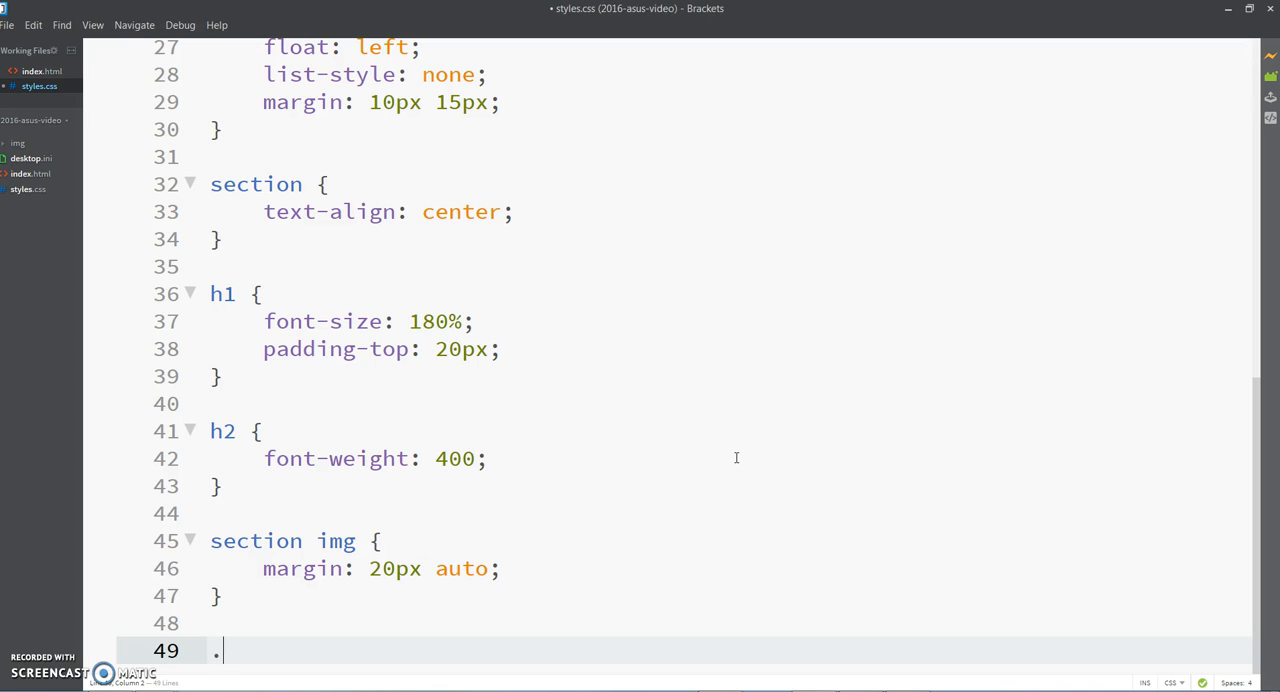
{"action": "type", "text": "z170 {"}
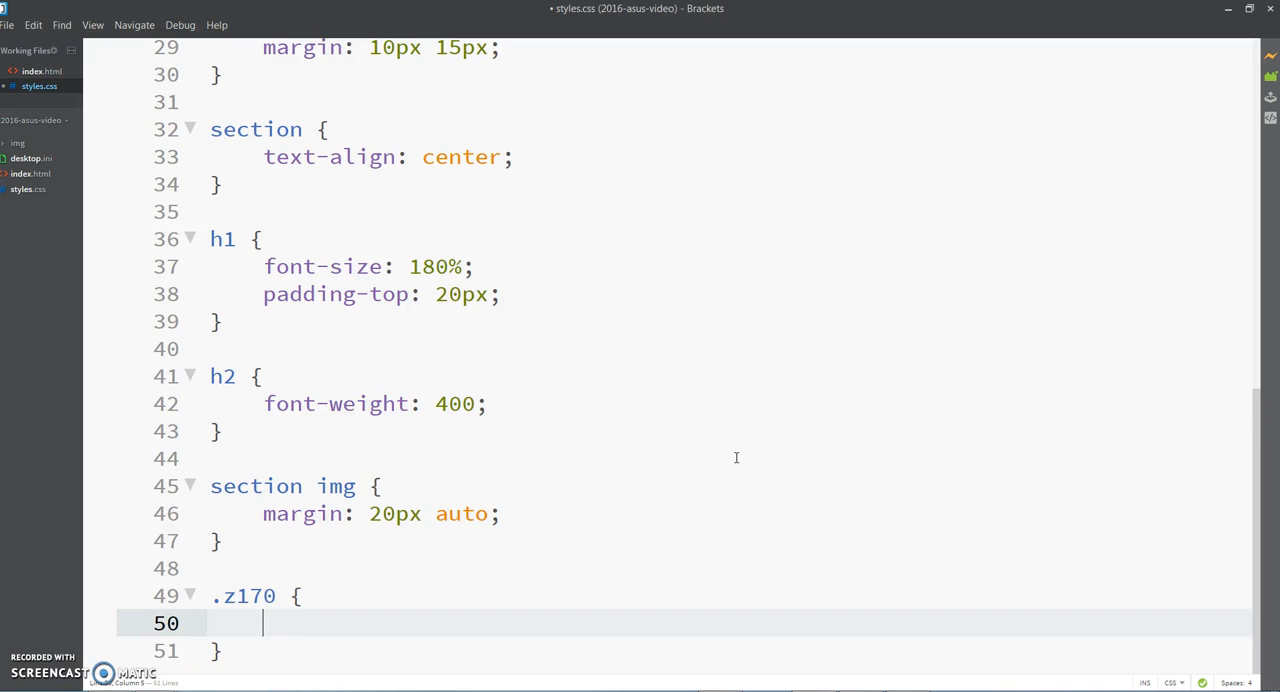
{"action": "type", "text": "back"}
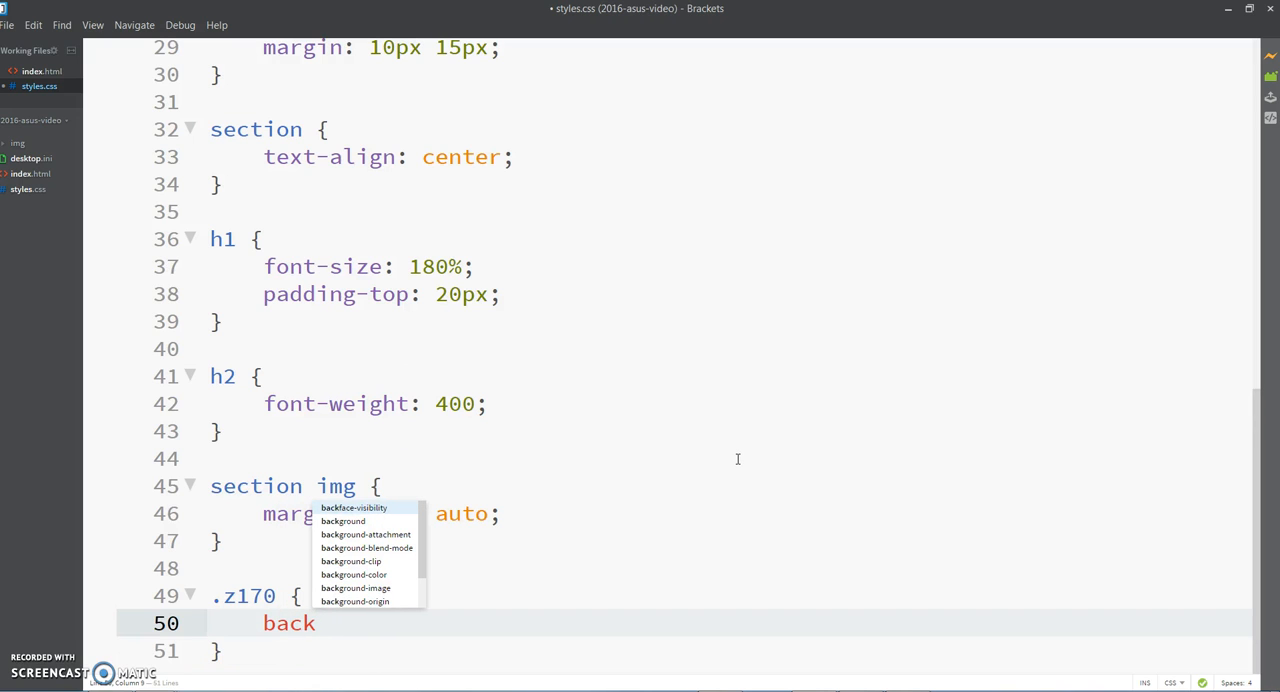
{"action": "type", "text": "ground-"}
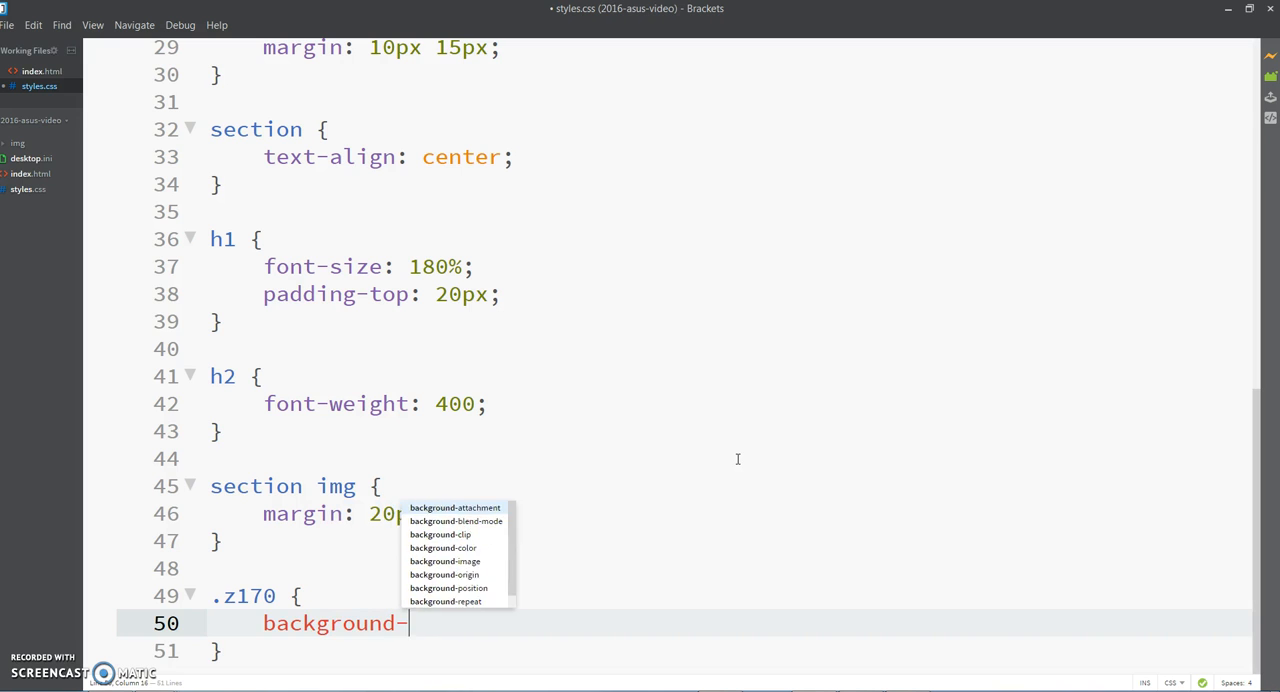
{"action": "type", "text": "color: black"}
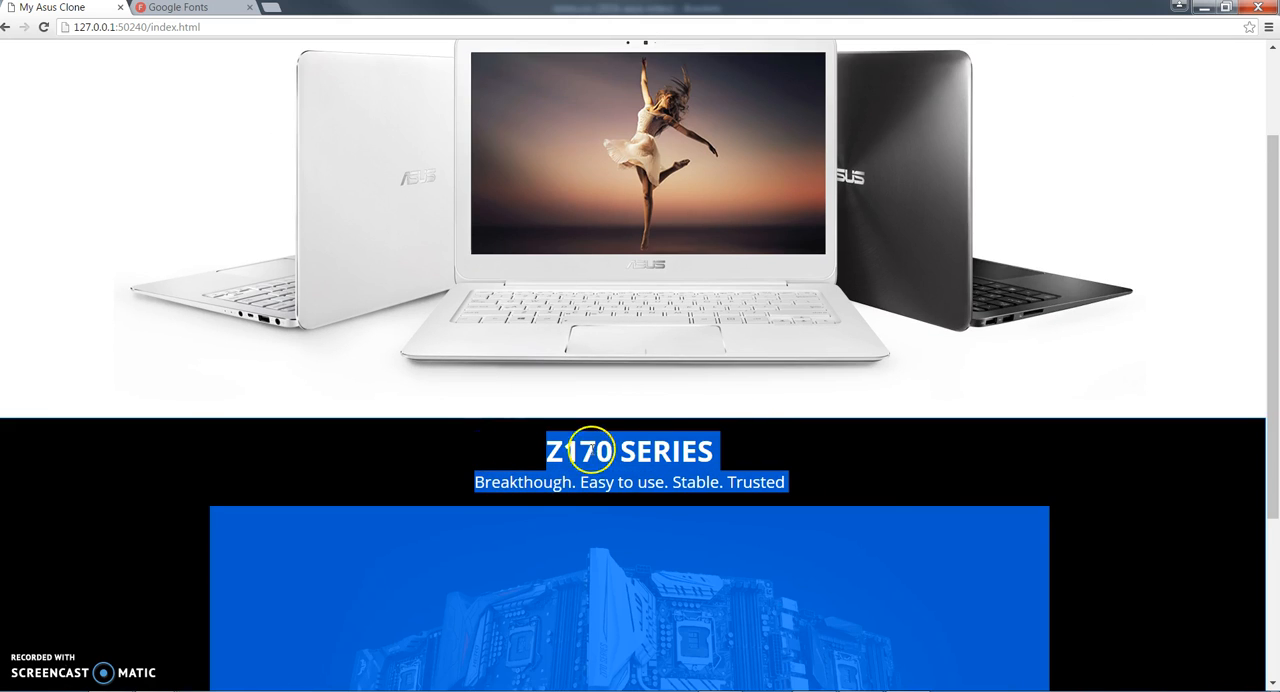
{"action": "mouse_move", "coordinate": [1071, 491]}
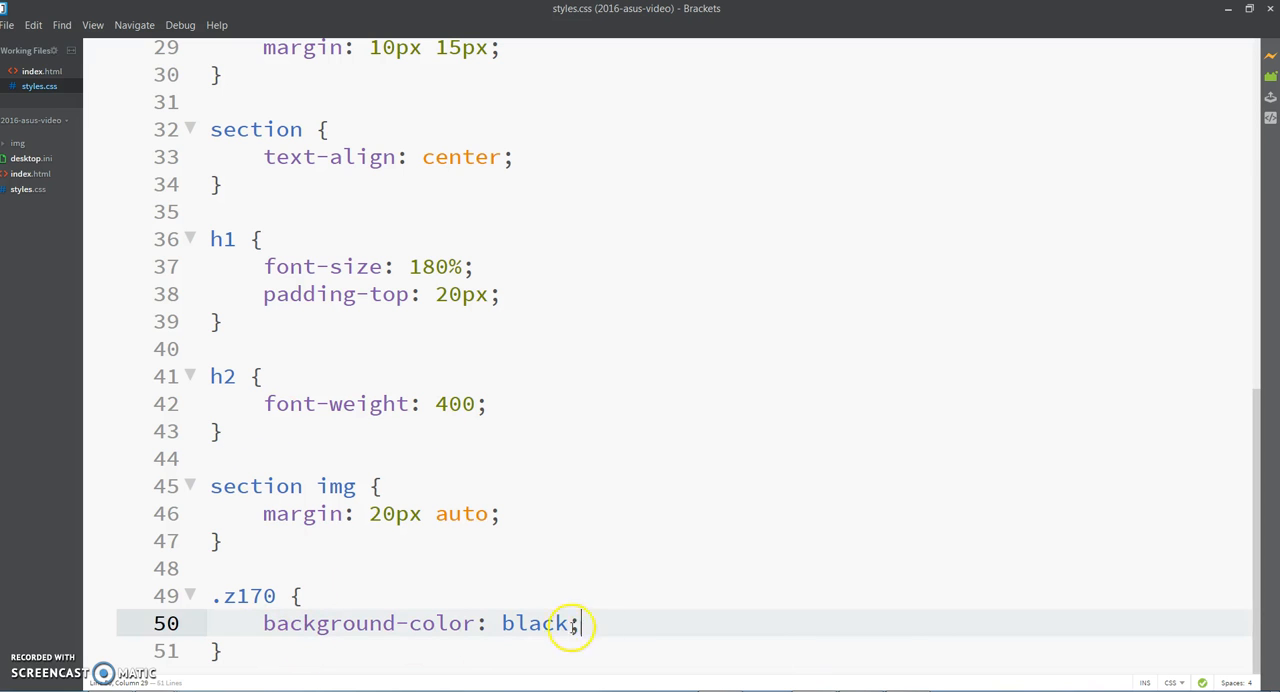
- Start a color declaration in the .z170 rule while checking the black section in Chrome
{"action": "type", "text": "co"}
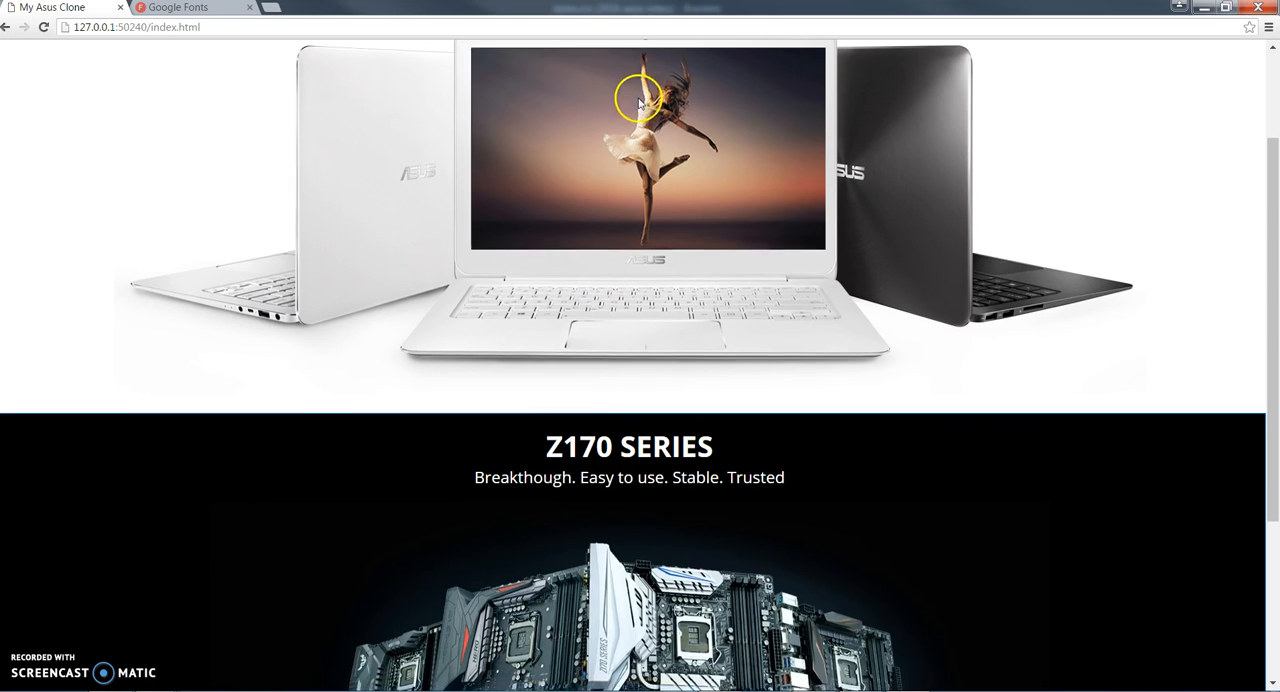
- Scroll down to see the full Z170 motherboard image on the black background
{"action": "scroll", "scroll_direction": "down", "scroll_amount": 3}
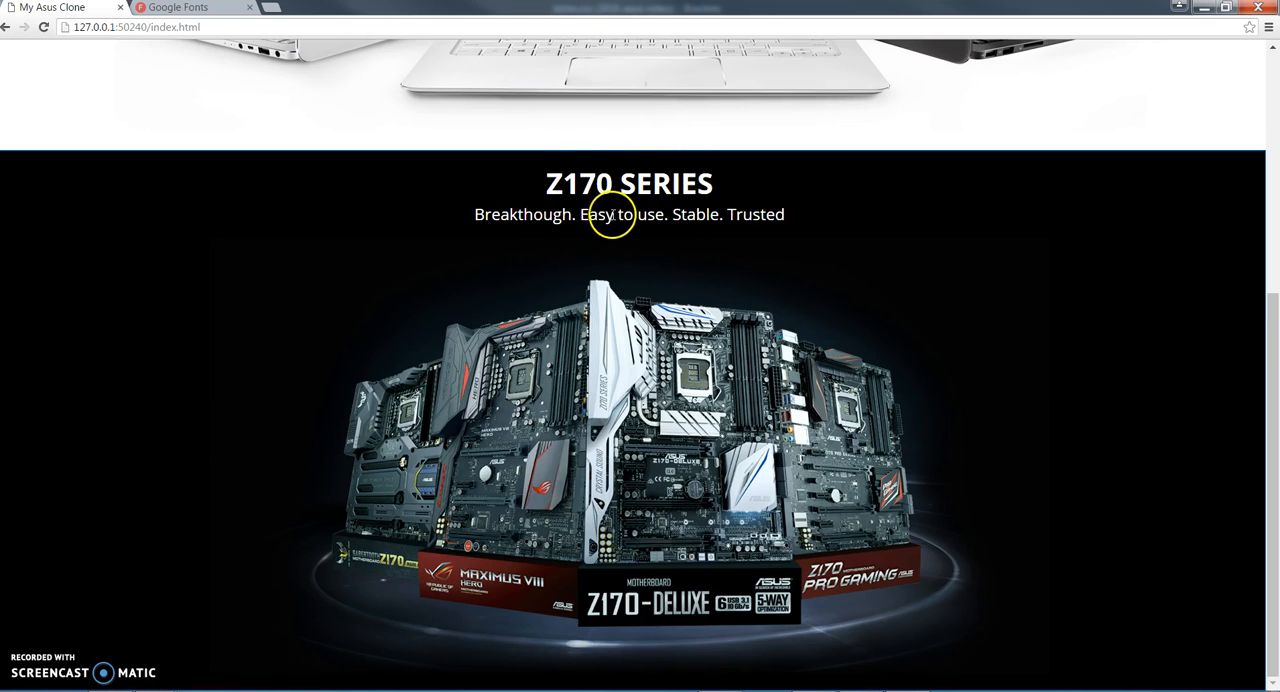
{"action": "mouse_move", "coordinate": [534, 268]}
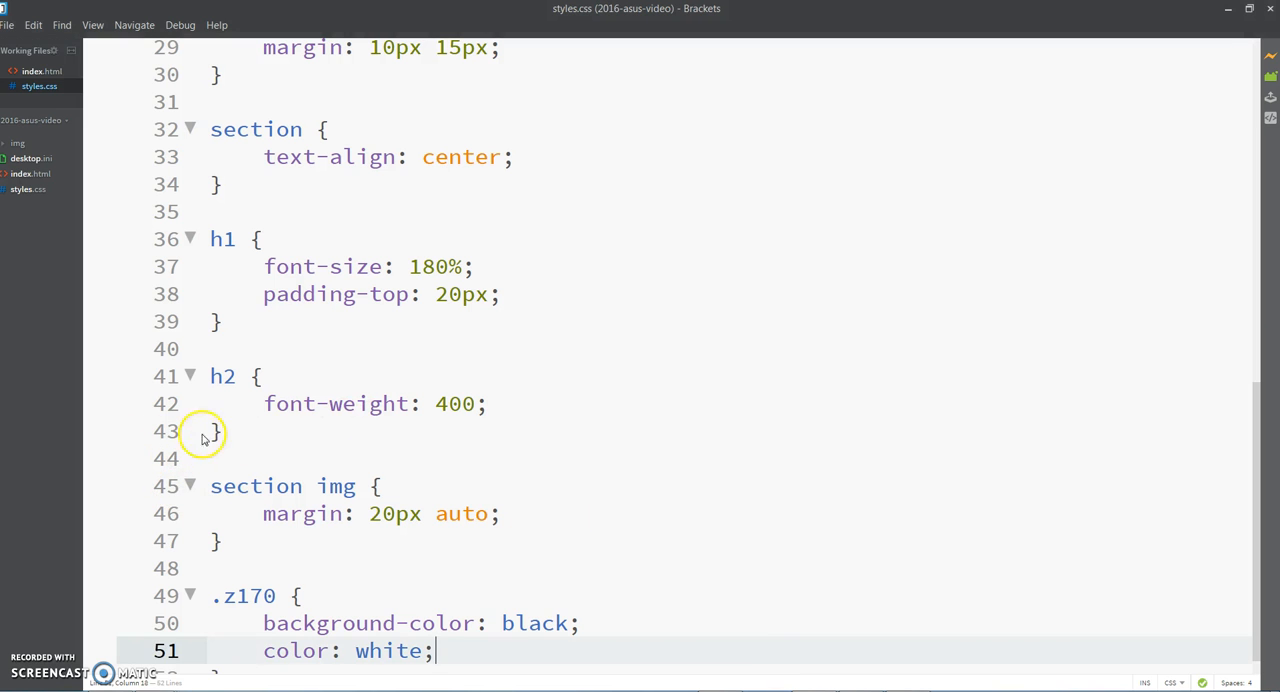
- Add class="white" to the z170 section's h1 and h2 in index.html
{"action": "left_click", "coordinate": [42, 71]}
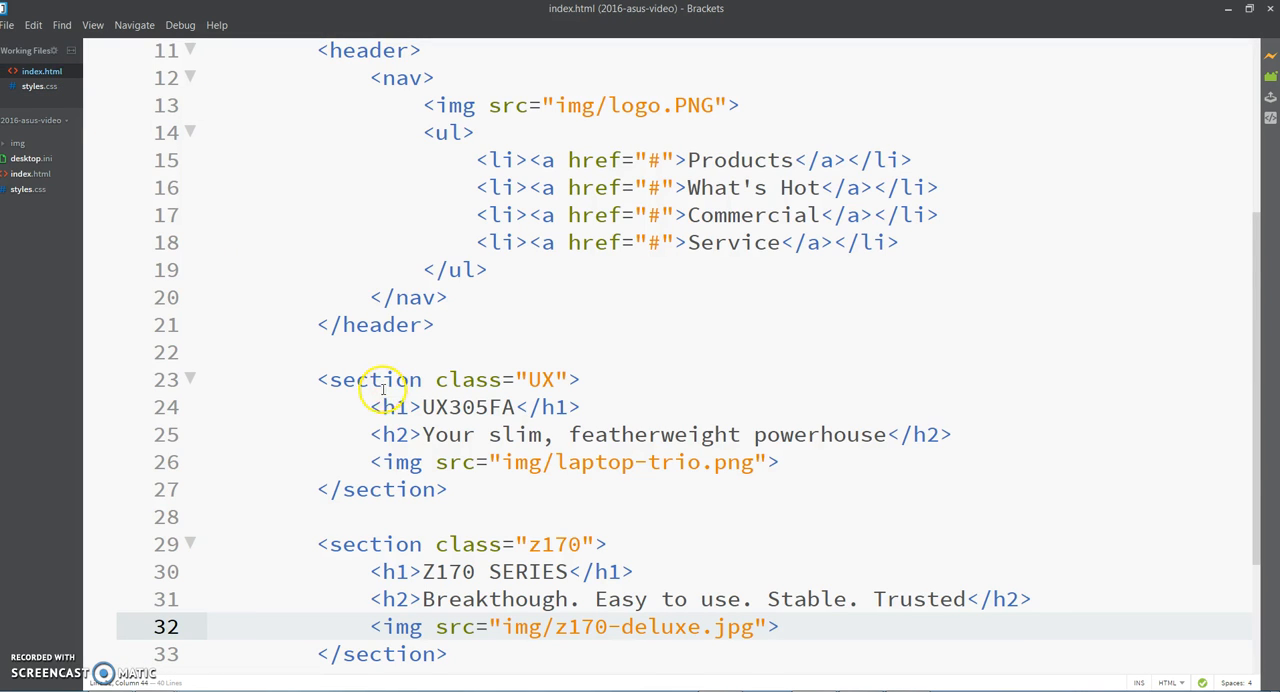
{"action": "left_click", "coordinate": [413, 571]}
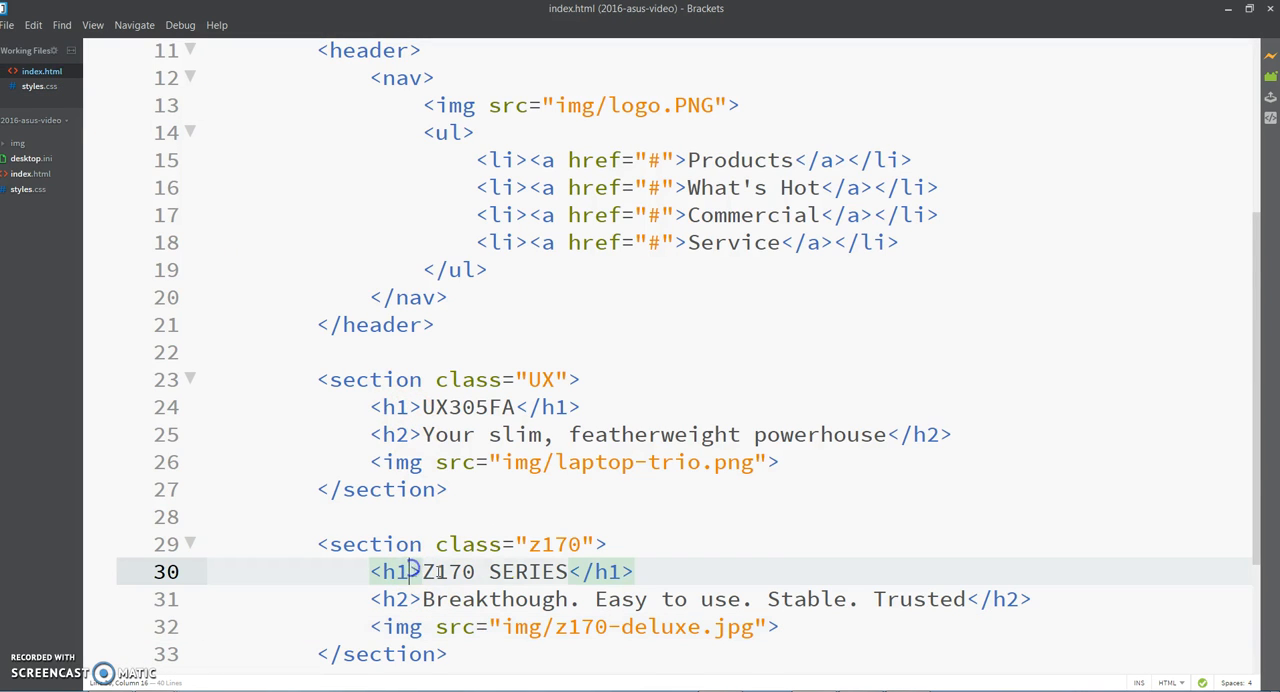
{"action": "type", "text": "class=\"whit"}
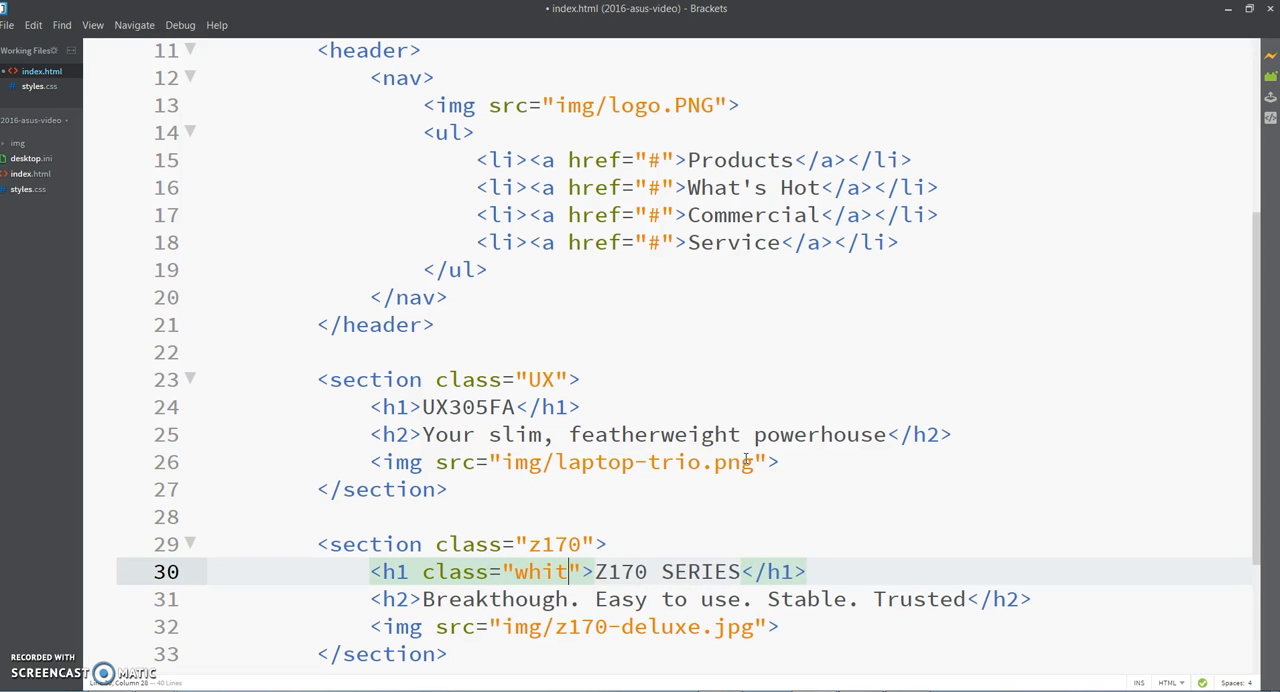
{"action": "type", "text": "e"}
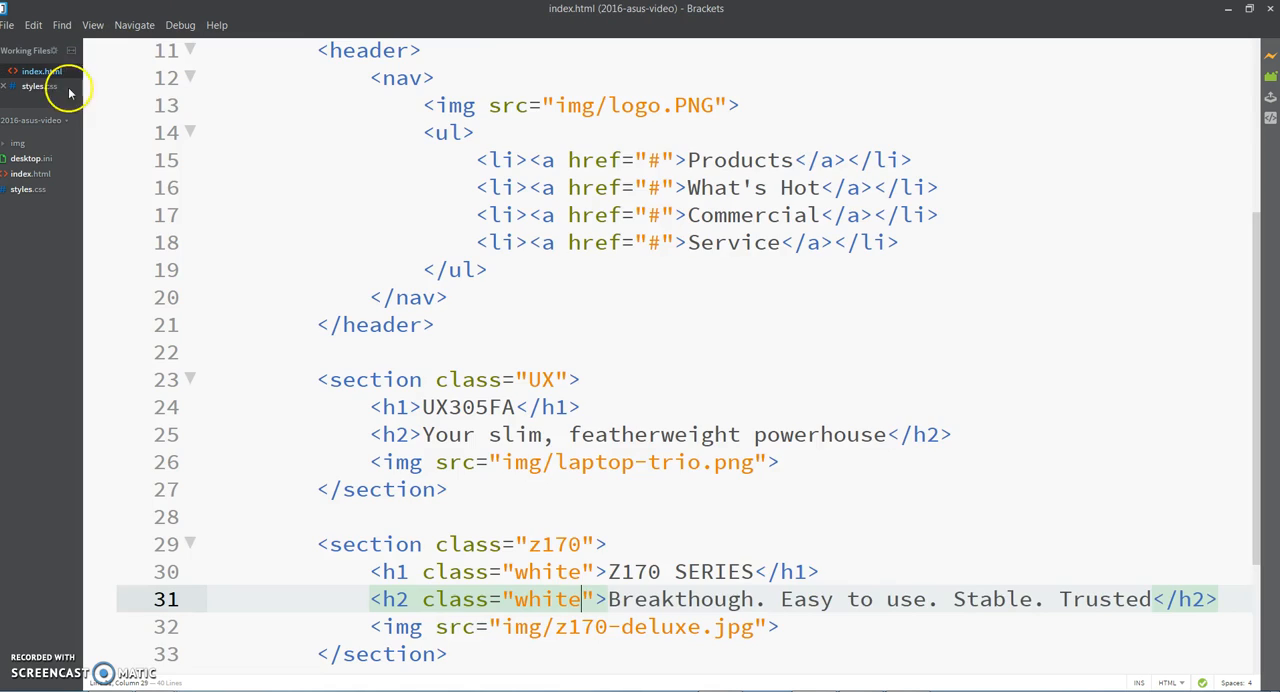
{"action": "left_click", "coordinate": [38, 86]}
{"action": "type", "text": "colo"}
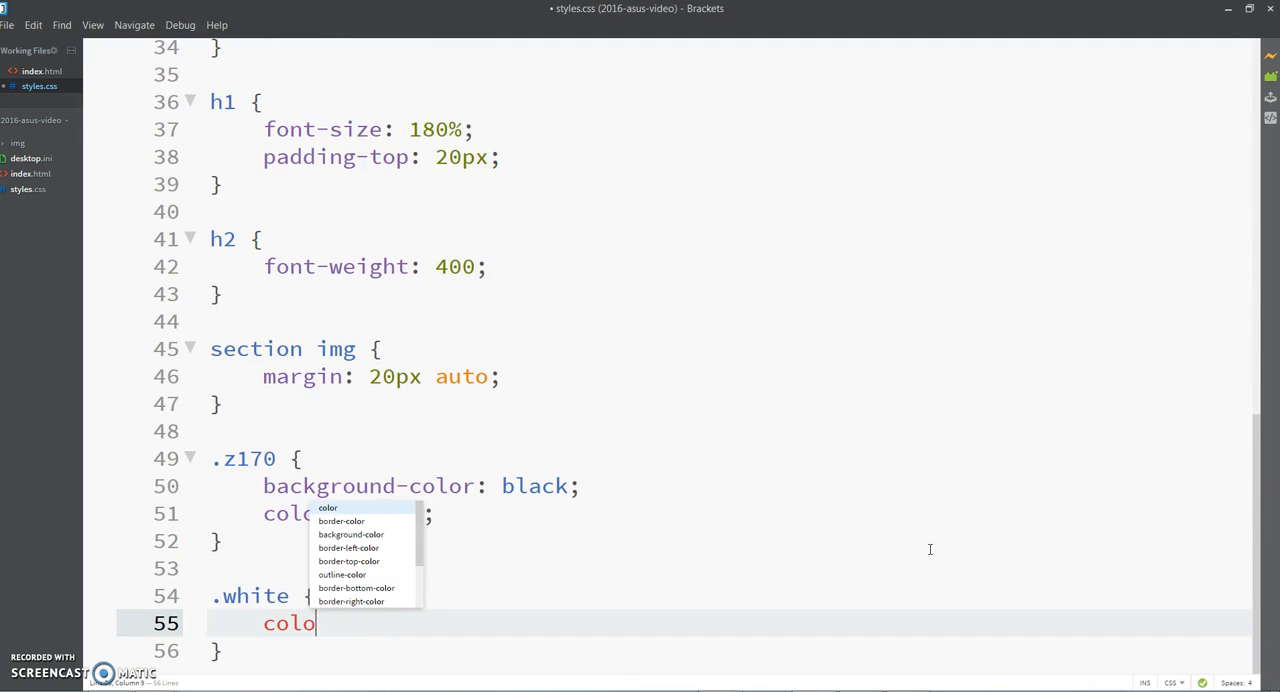
- Give the .white rule color: white and remove color: white from .z170, checking index.html
{"action": "type", "text": "r: white;"}
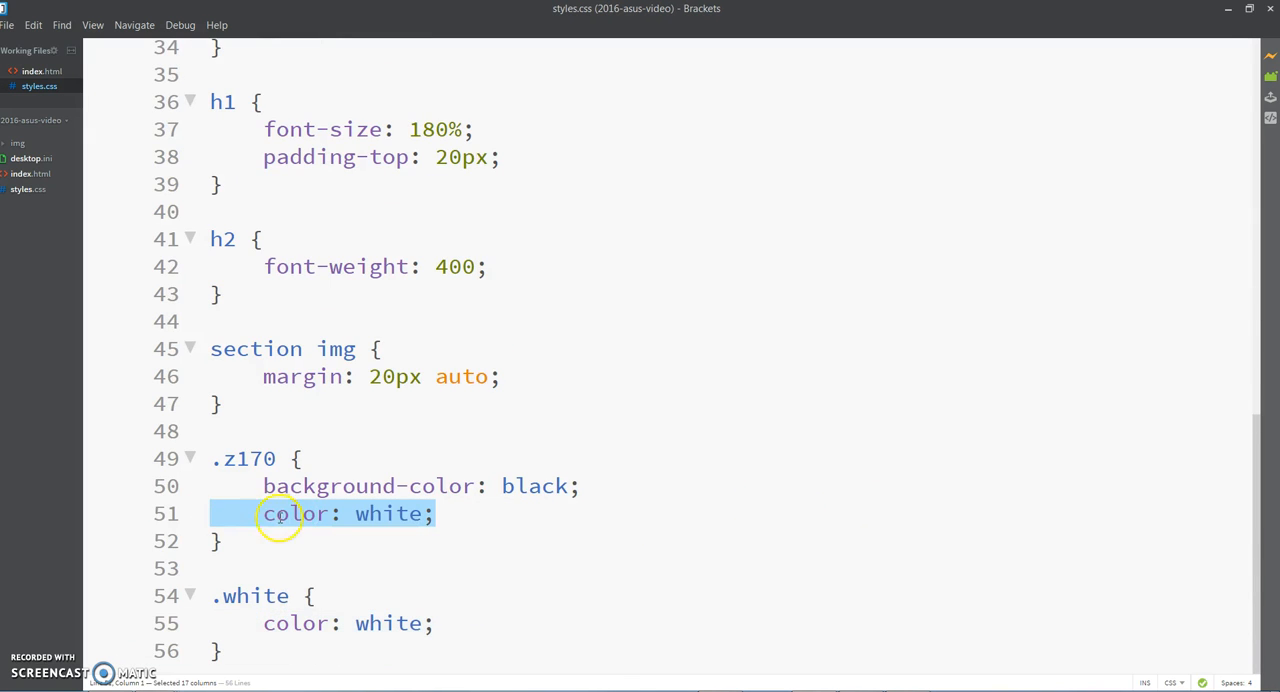
{"action": "key", "text": "Delete"}
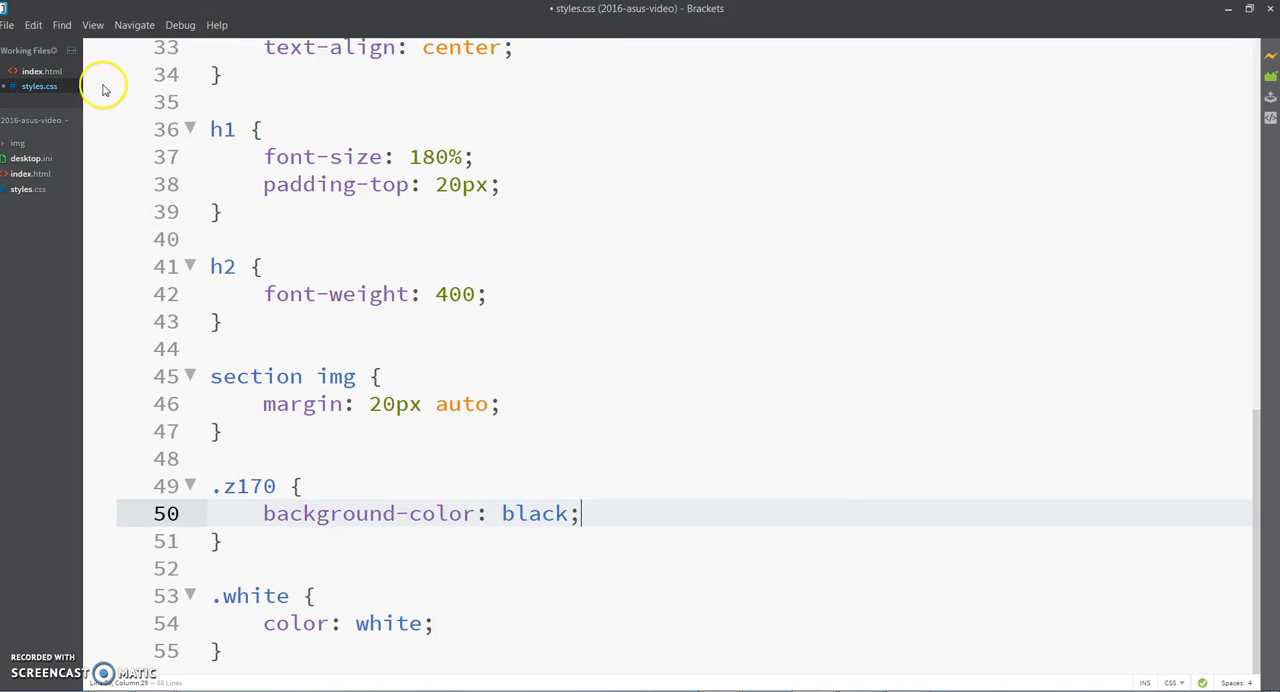
{"action": "left_click", "coordinate": [42, 71]}
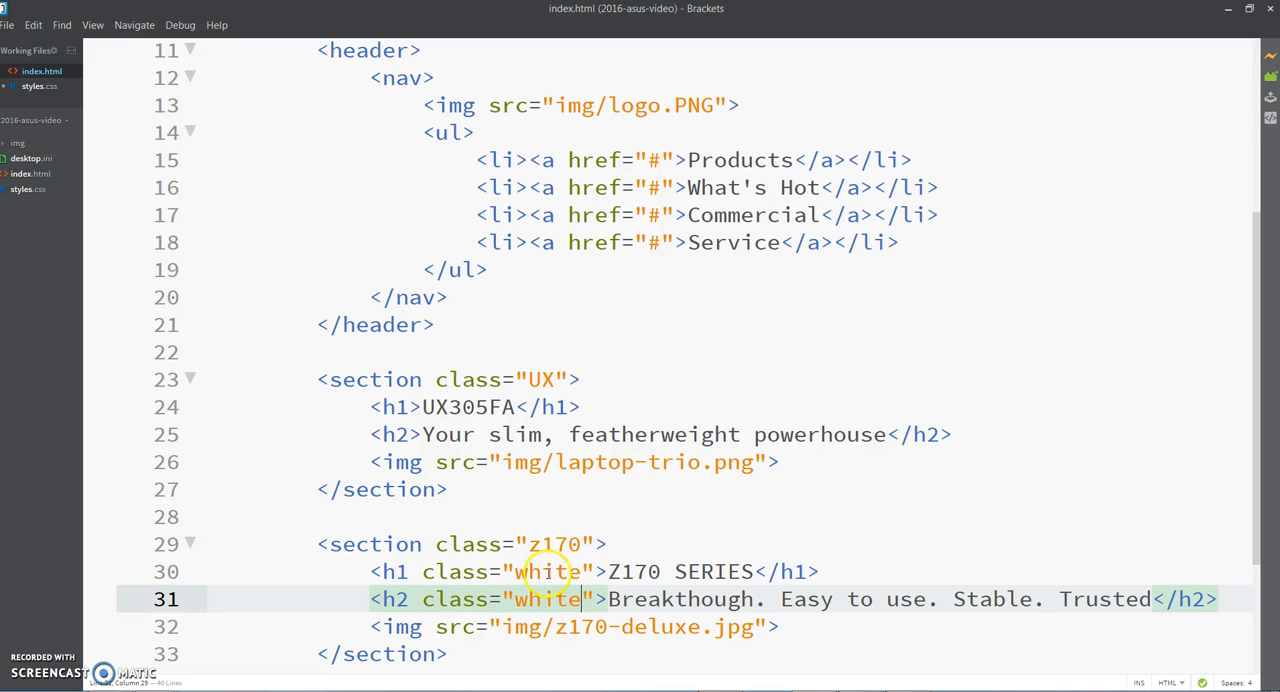
{"action": "left_click", "coordinate": [28, 189]}
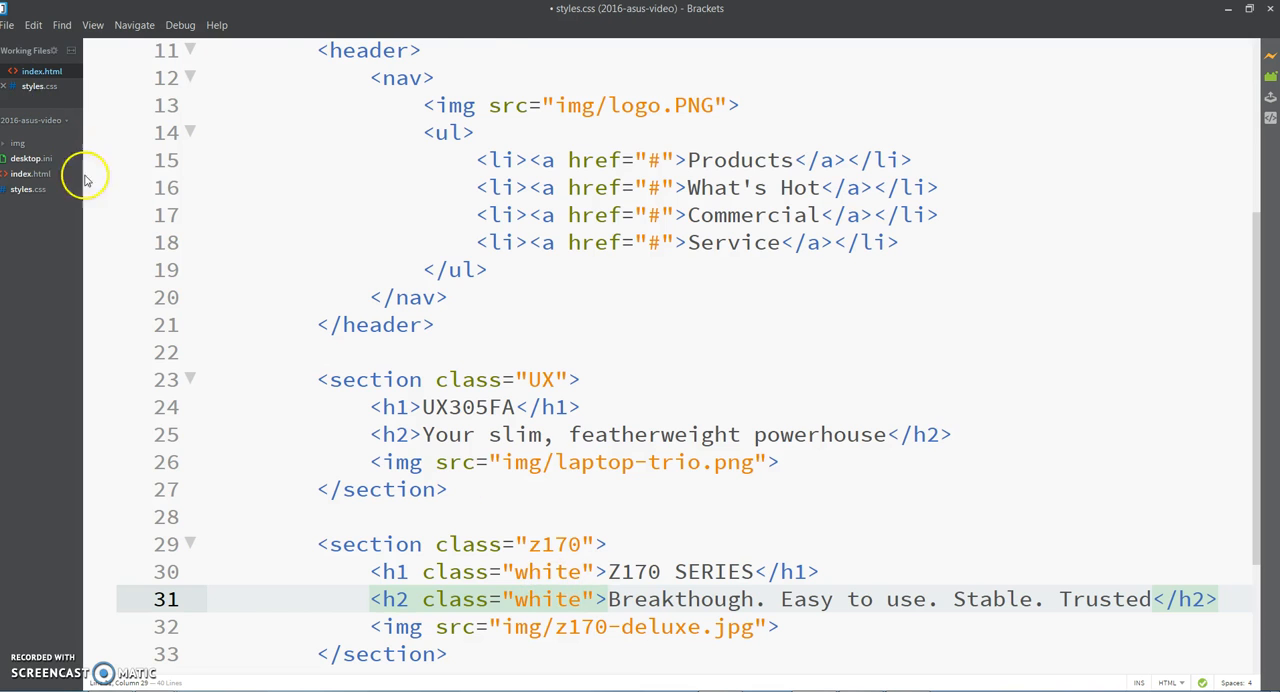
- Reload the page in Chrome and scroll through the header and Z170 SERIES section
{"action": "left_click", "coordinate": [39, 85]}
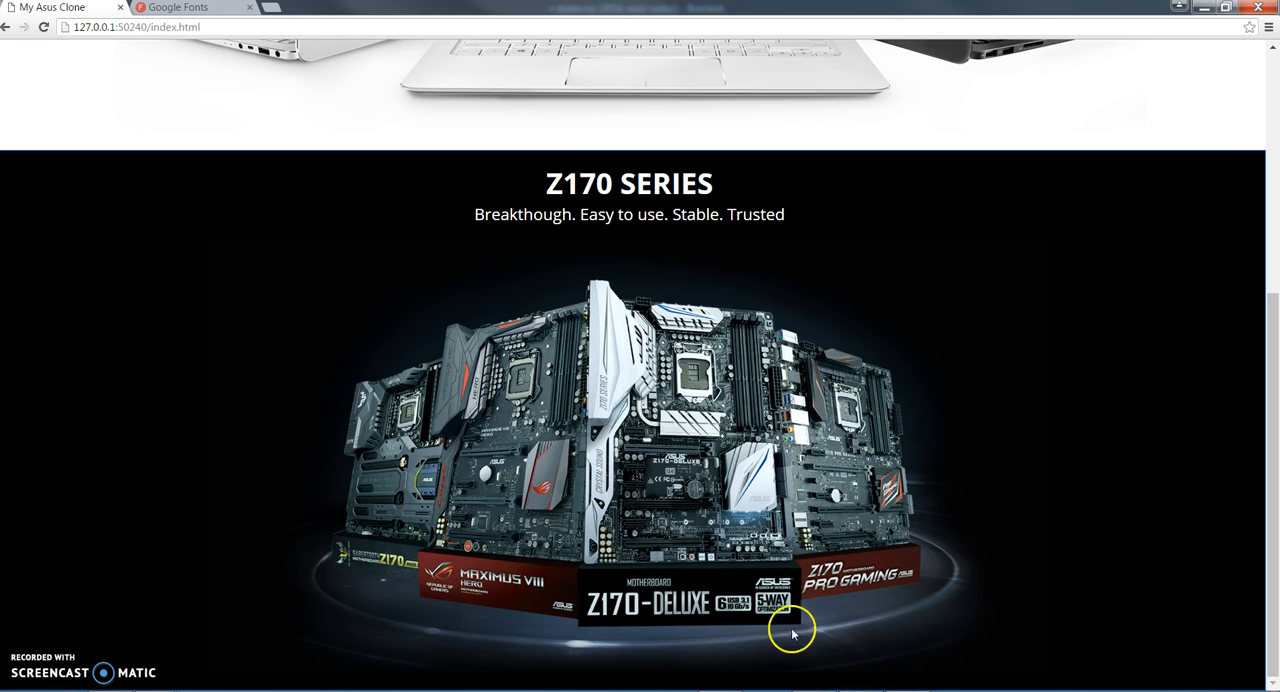
{"action": "mouse_move", "coordinate": [590, 217]}
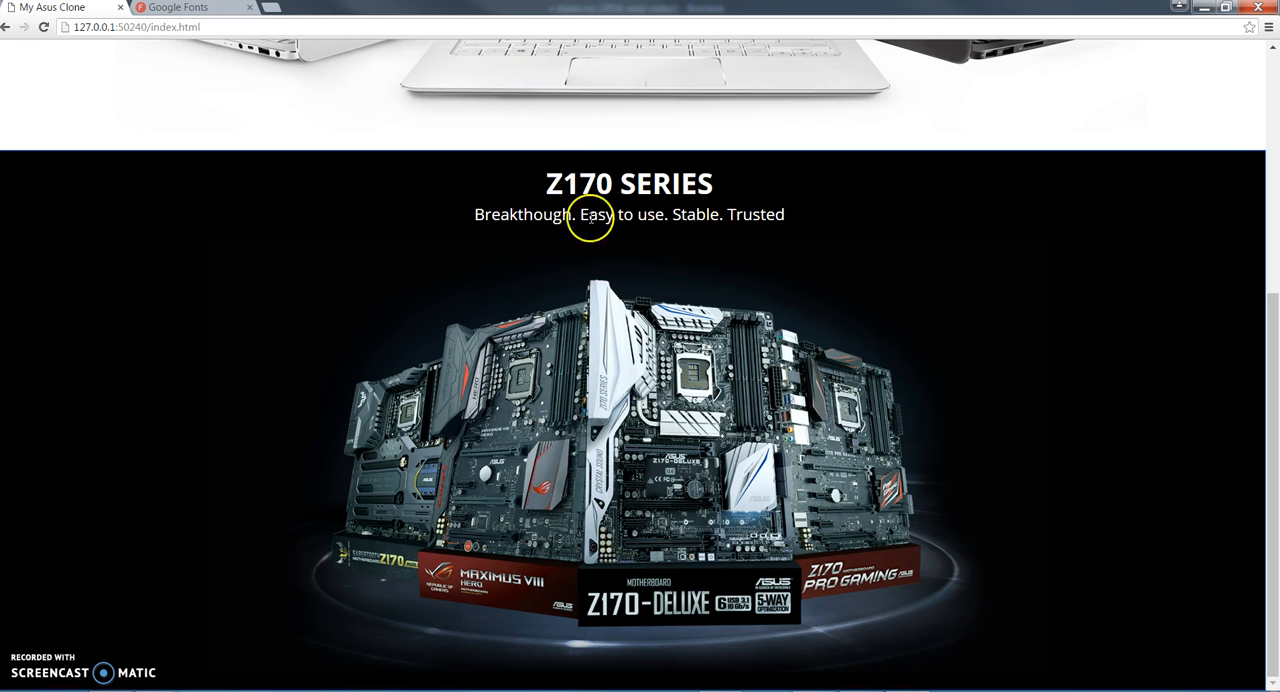
{"action": "mouse_move", "coordinate": [685, 330]}
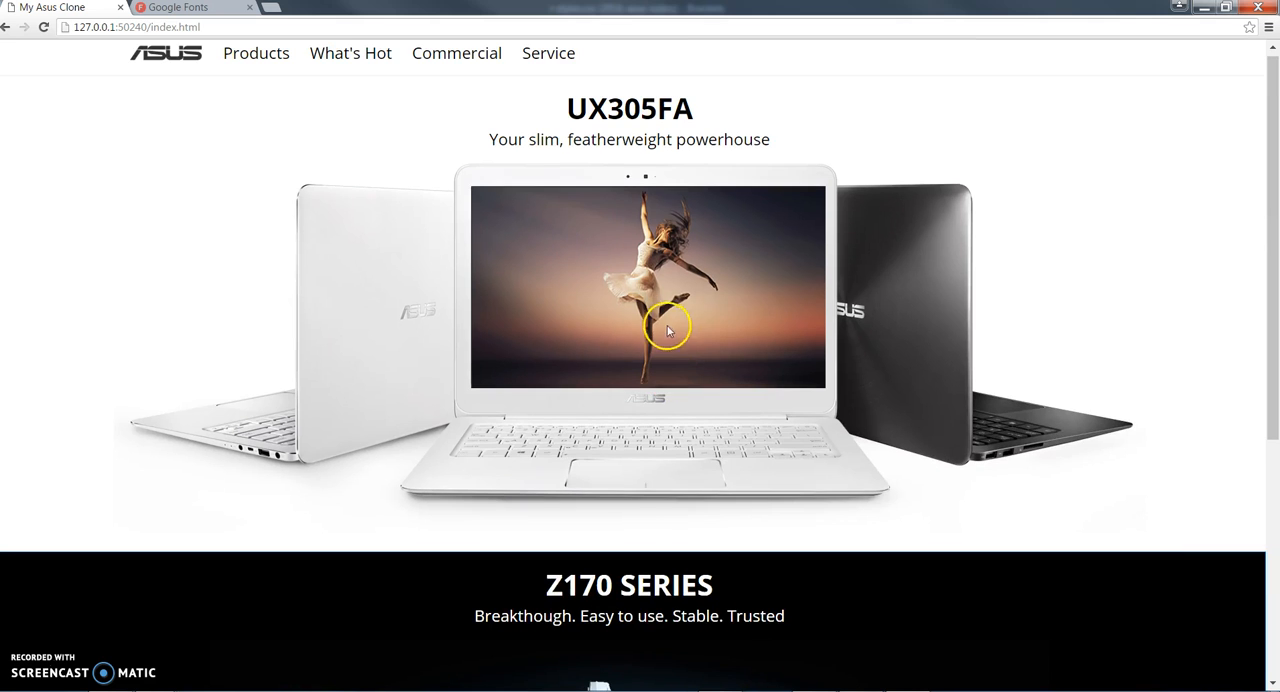
{"action": "mouse_move", "coordinate": [527, 388]}
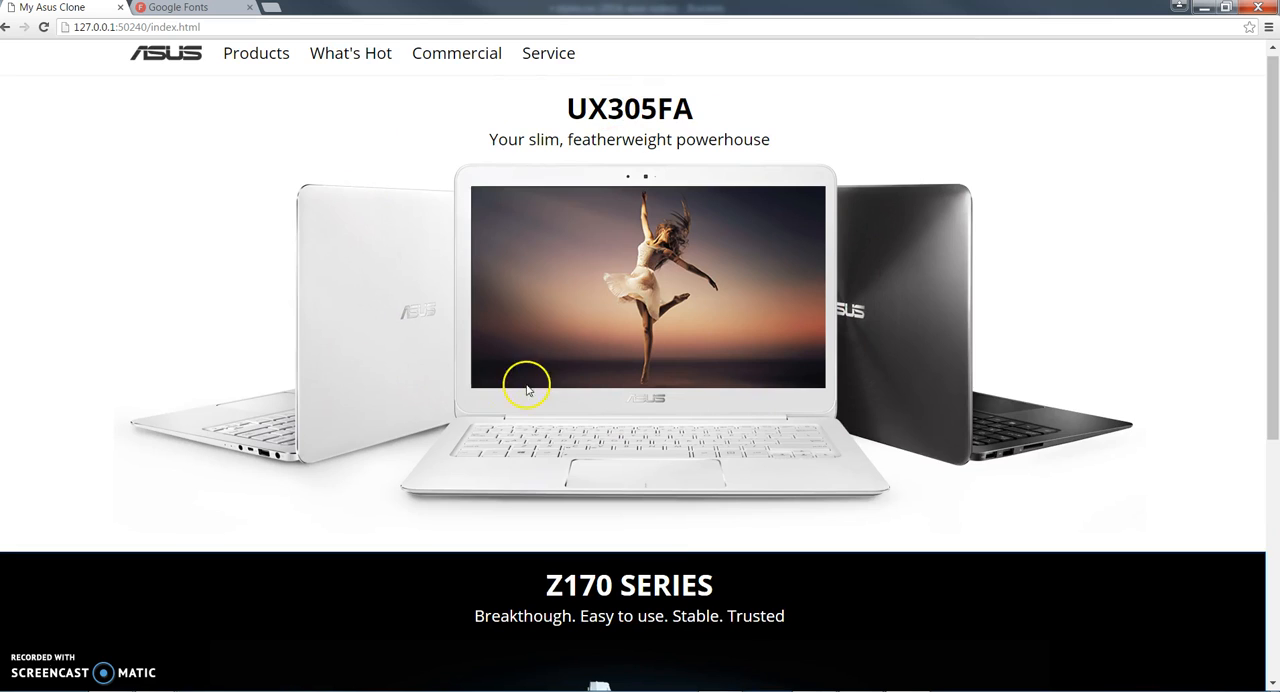
{"action": "scroll", "scroll_direction": "down", "scroll_amount": 3}
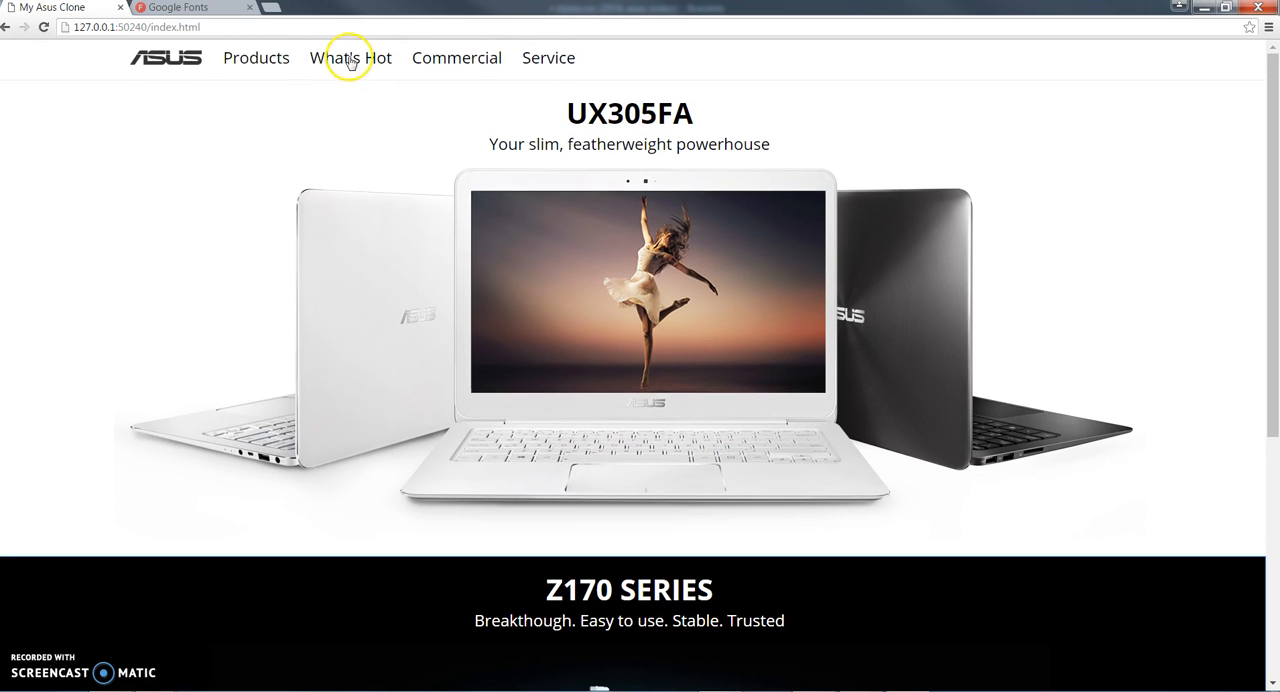
{"action": "mouse_move", "coordinate": [685, 323]}
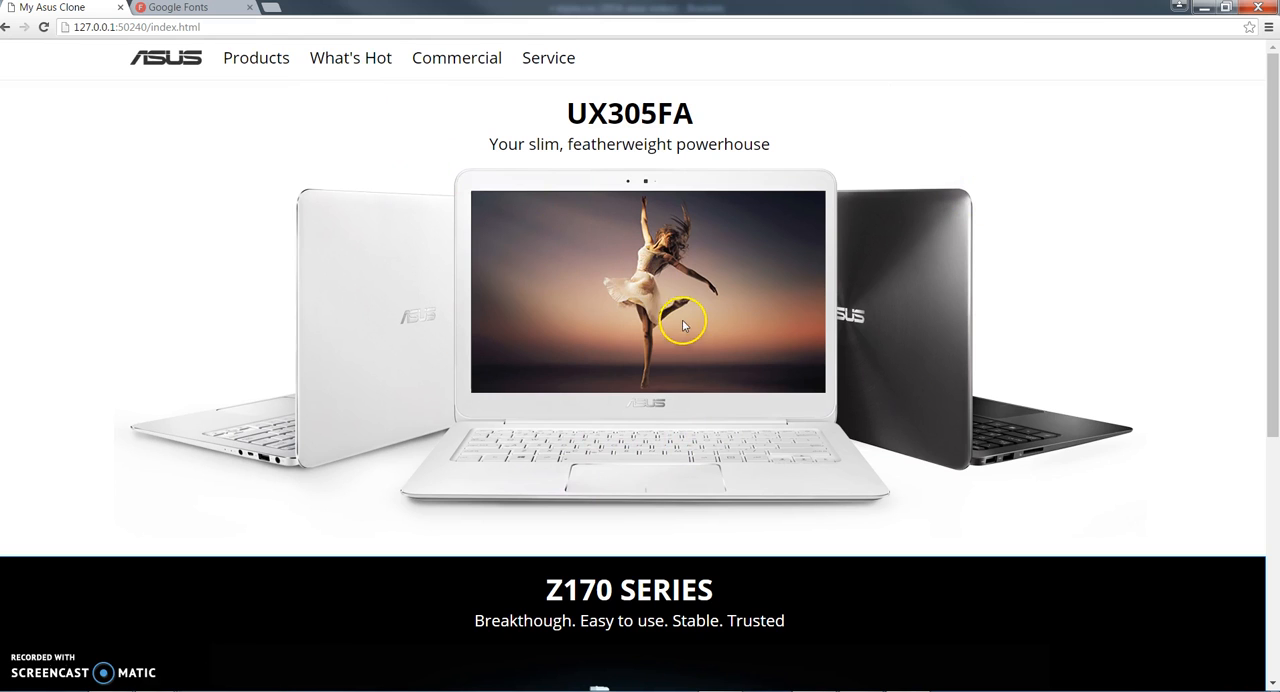
{"action": "mouse_move", "coordinate": [611, 510]}
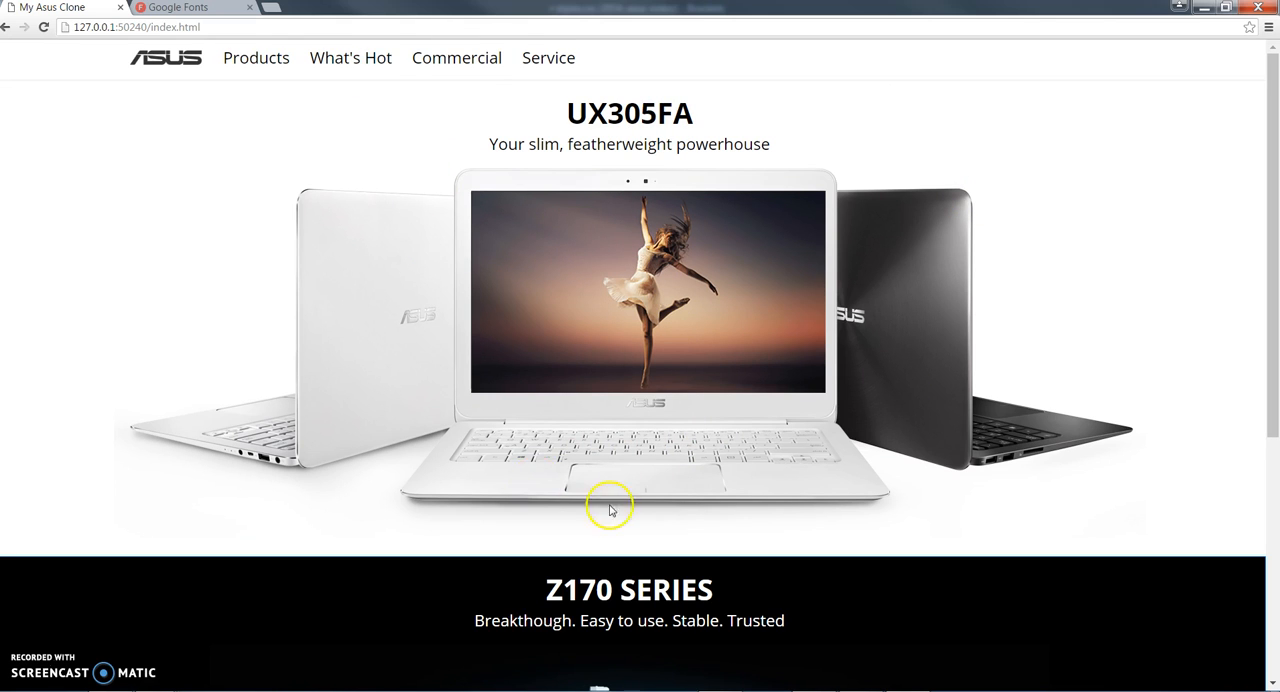
{"action": "scroll", "scroll_direction": "down", "scroll_amount": 3}
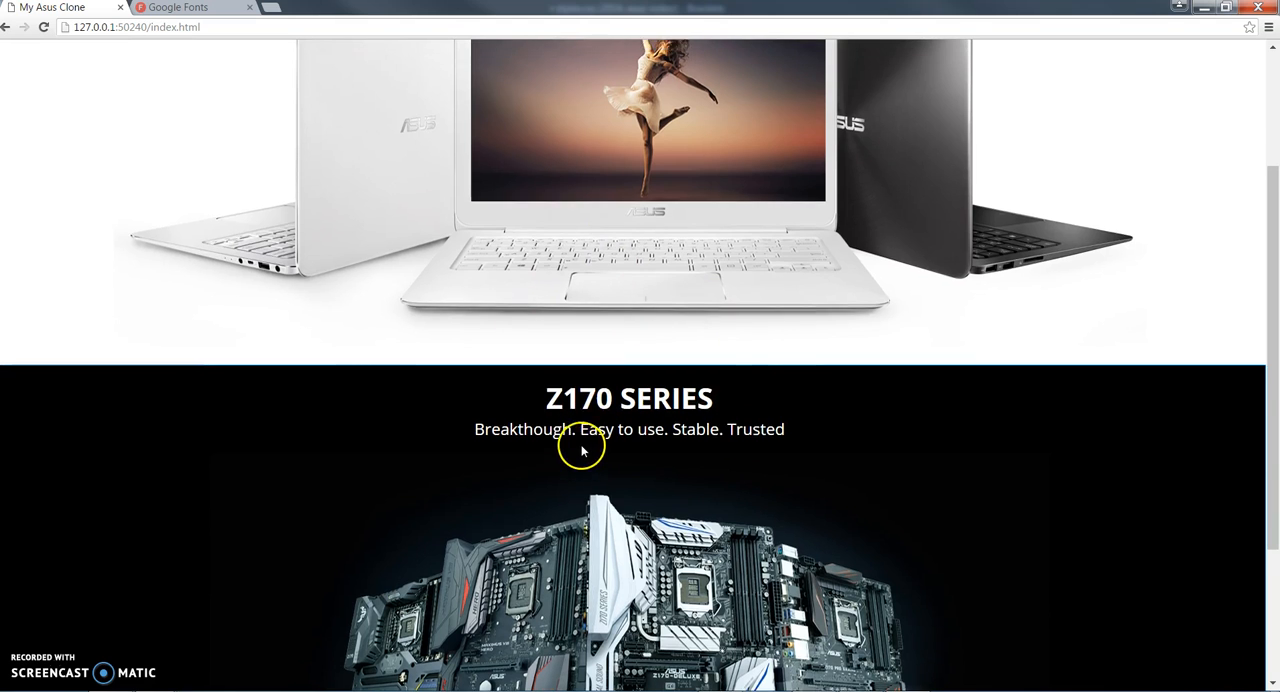
{"action": "scroll", "scroll_direction": "up", "scroll_amount": 3}
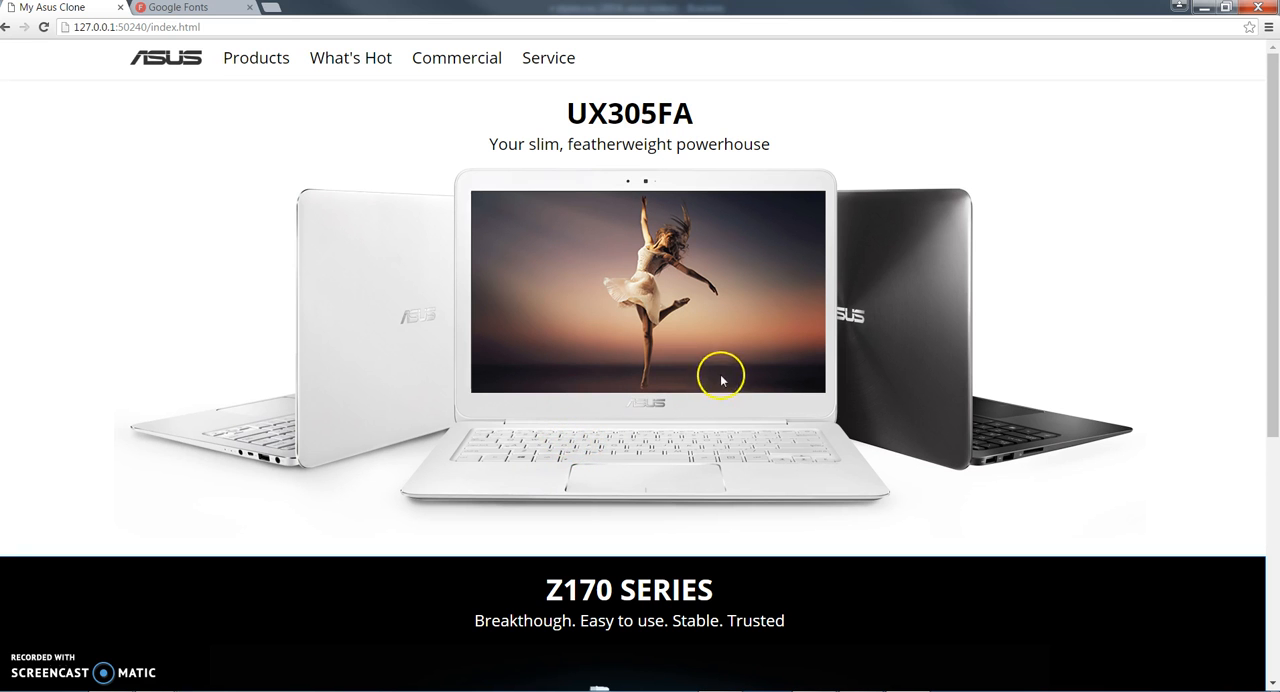
{"action": "scroll", "scroll_direction": "down", "scroll_amount": 3}
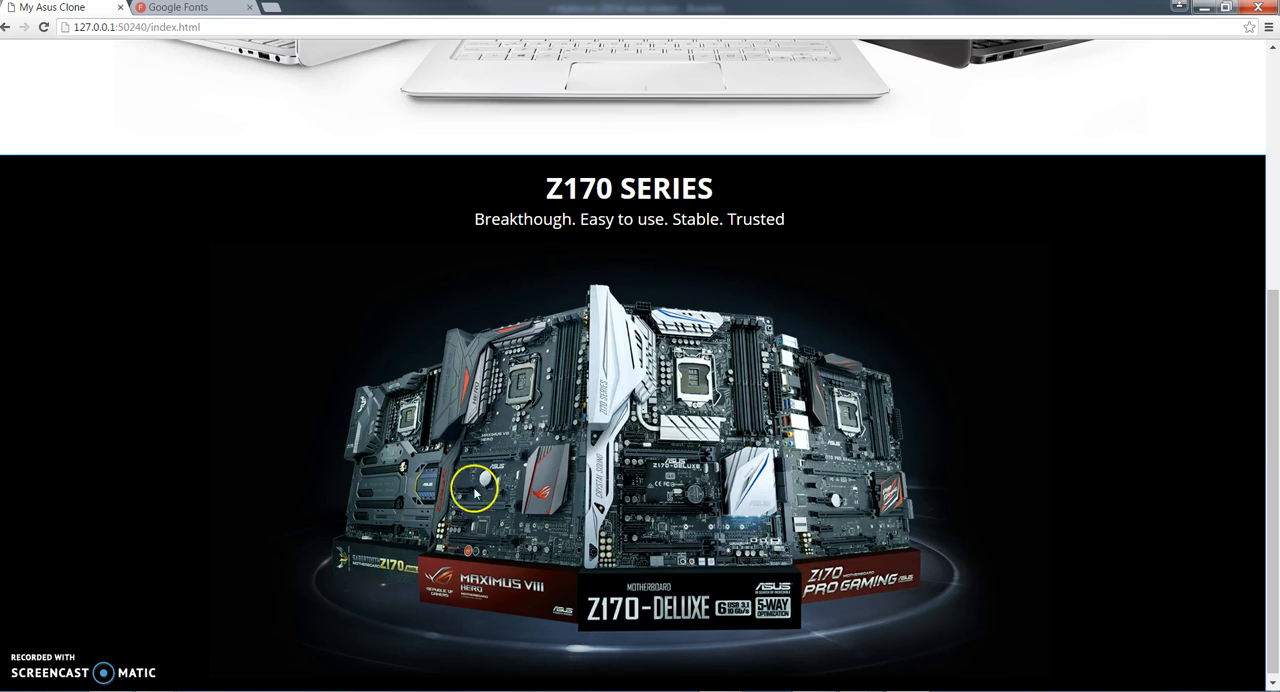